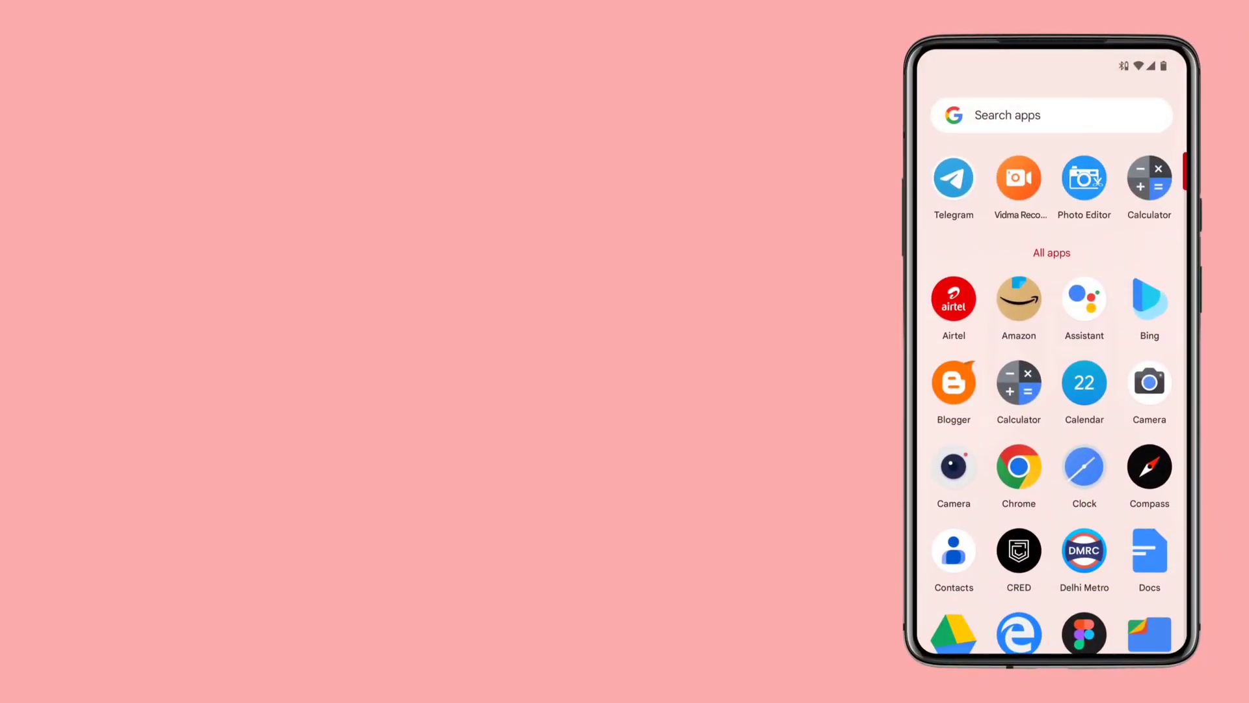
Show Calculator's menu in Recents with its Pin option, then return home.
{"action": "left_click", "coordinate": [1148, 176]}
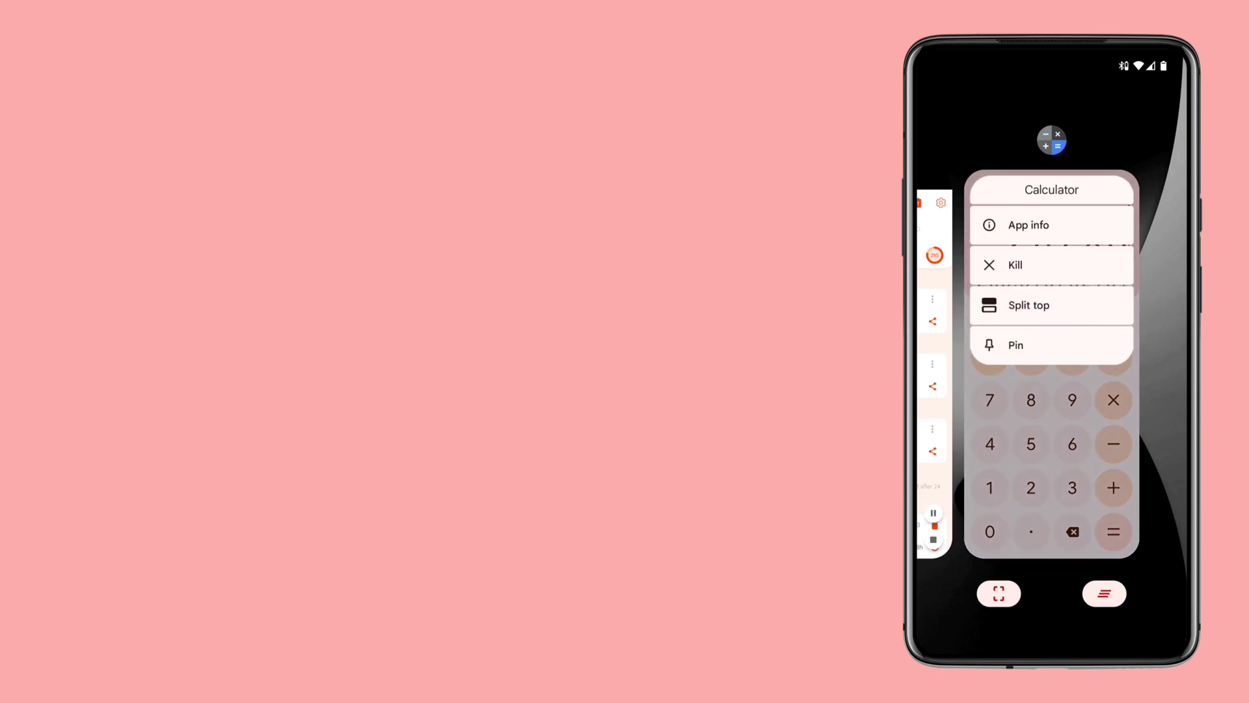
{"action": "left_click", "coordinate": [1015, 343]}
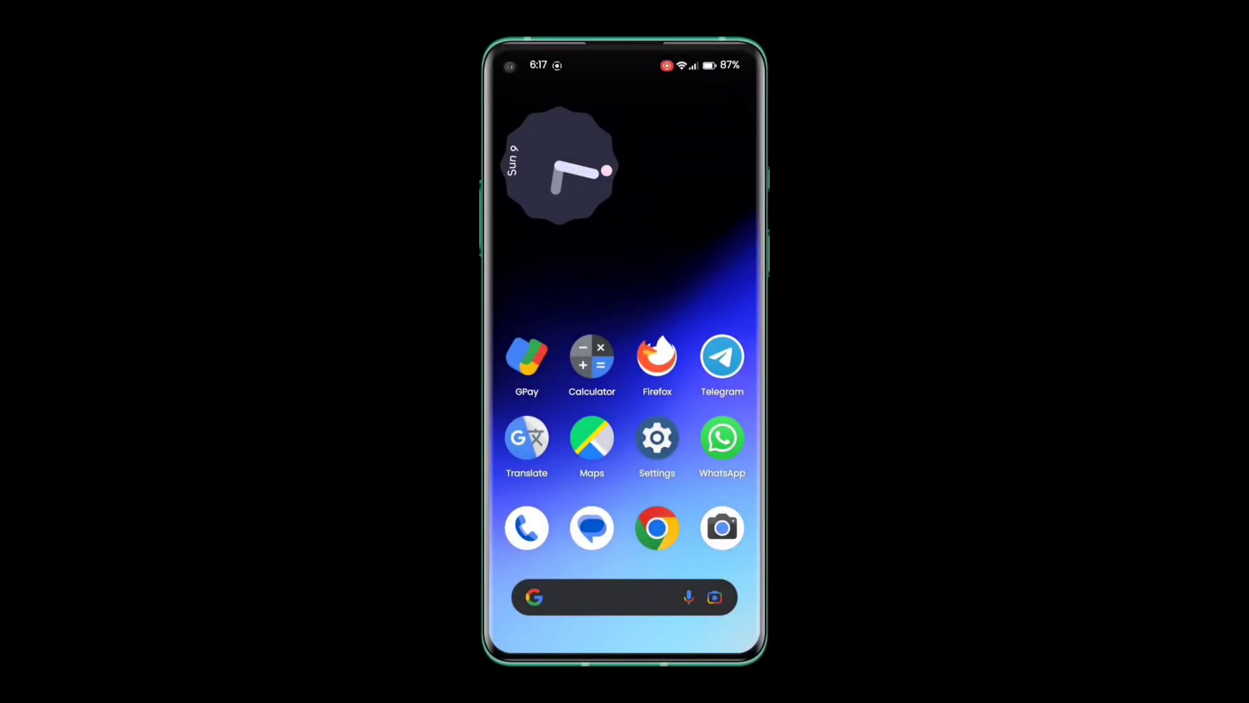
Enable Use app pinning under Security > More security settings > App pinning.
{"action": "left_click", "coordinate": [656, 438]}
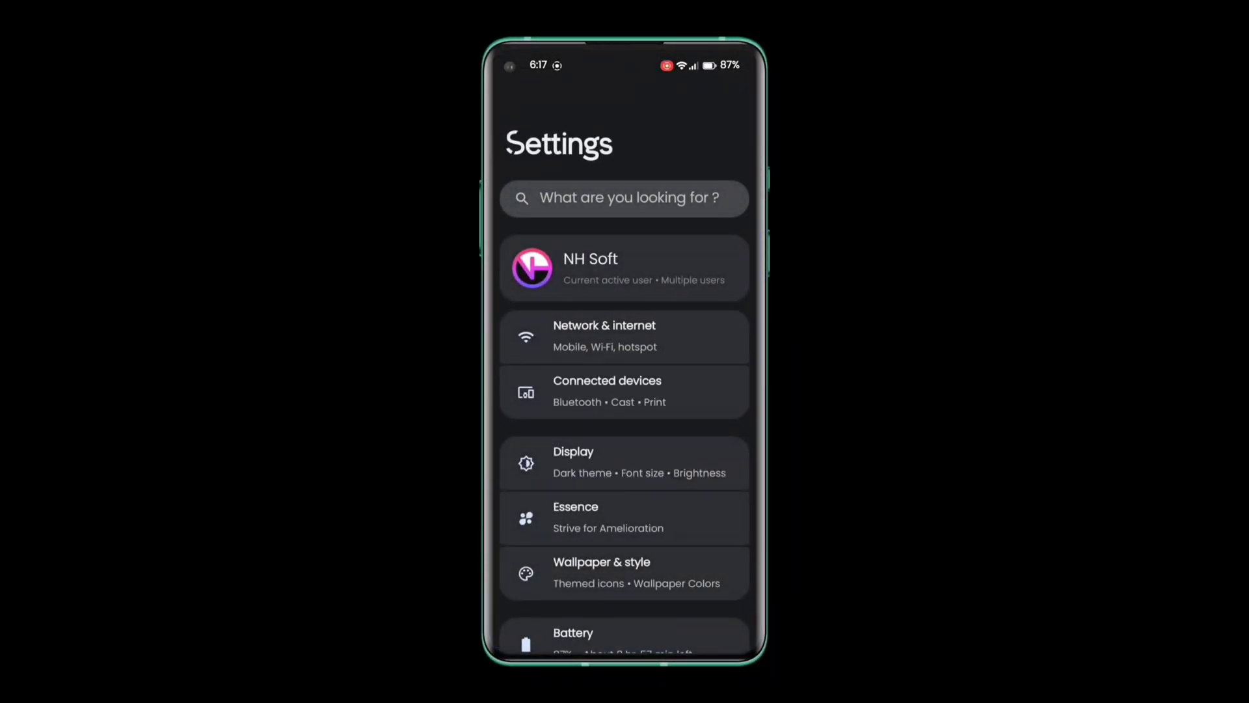
{"action": "scroll", "scroll_direction": "down", "scroll_amount": 3}
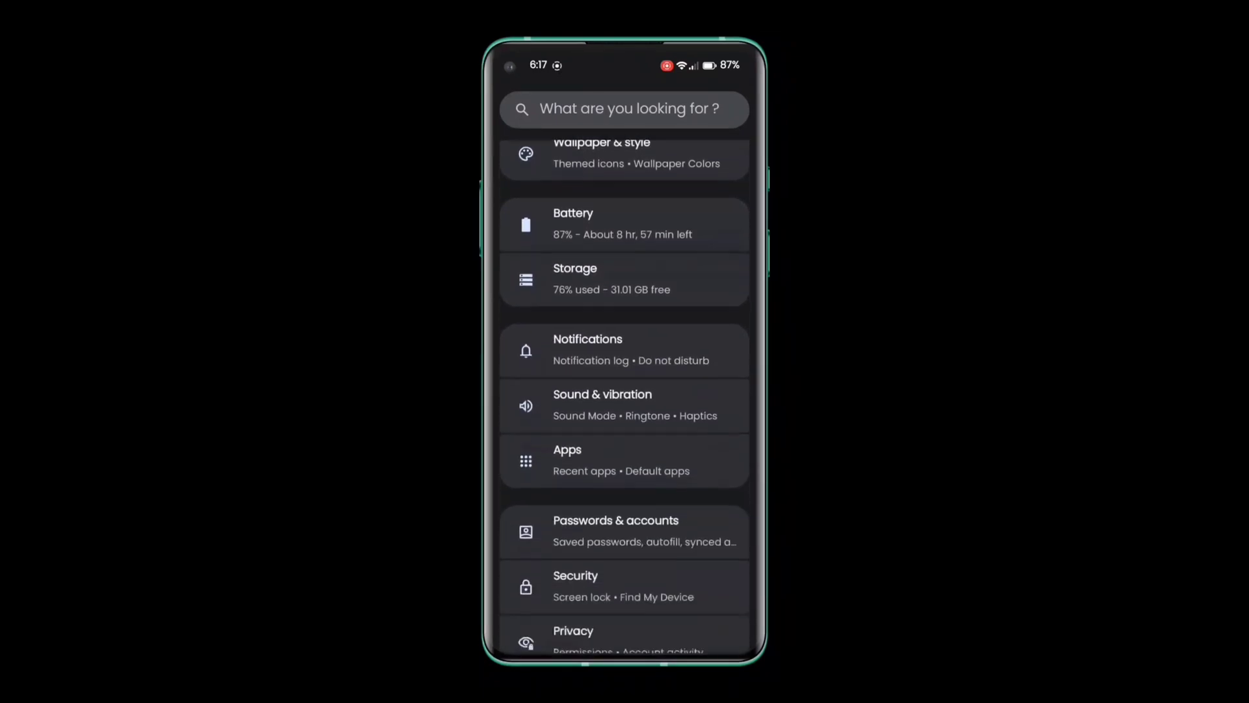
{"action": "scroll", "scroll_direction": "down", "scroll_amount": 3}
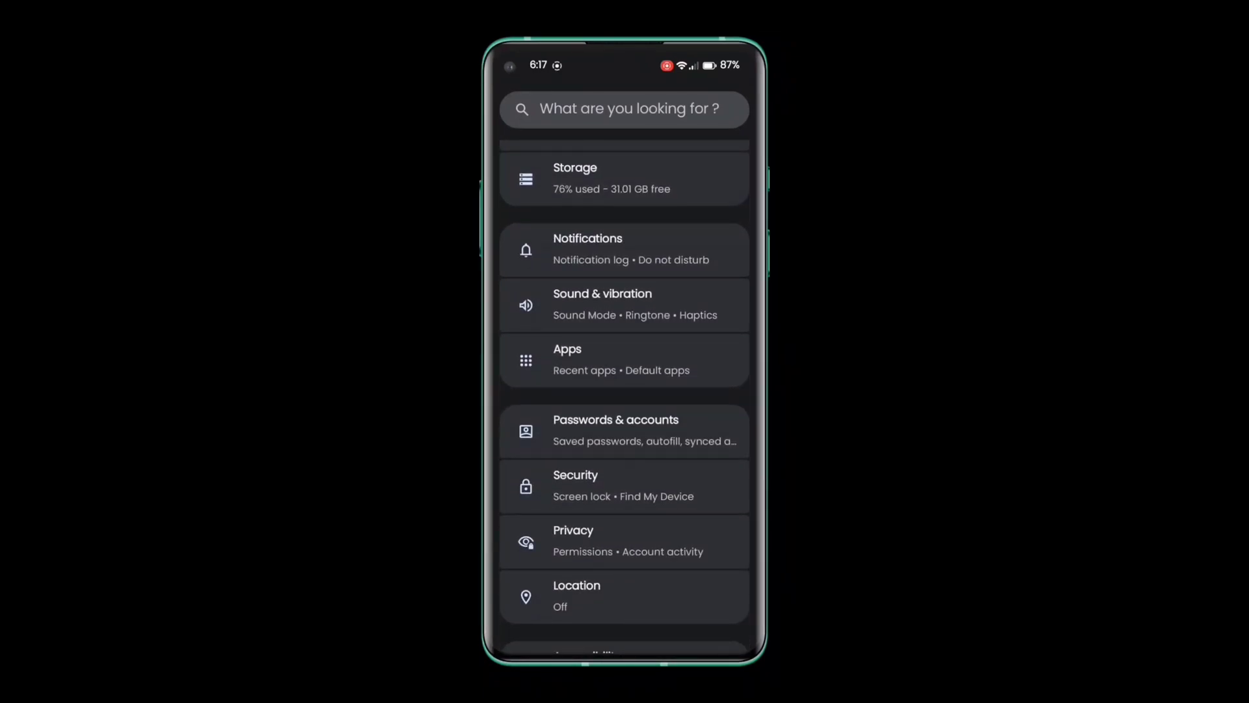
{"action": "left_click", "coordinate": [576, 484]}
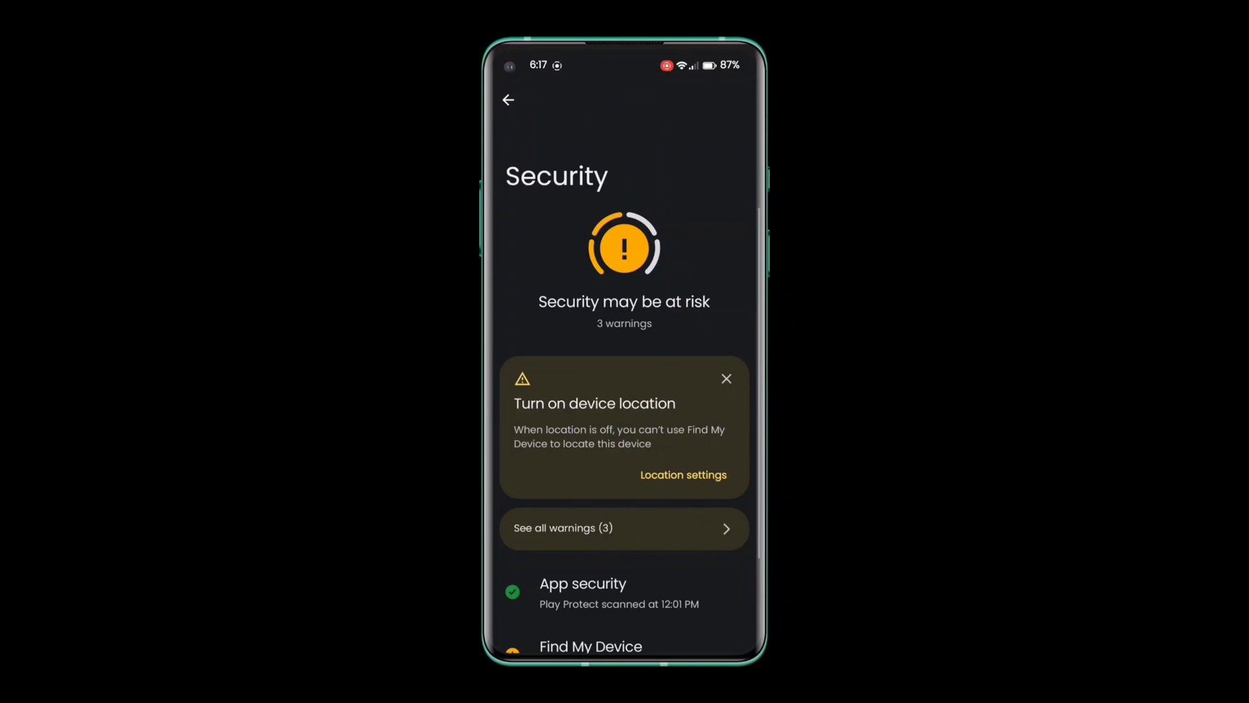
{"action": "scroll", "scroll_direction": "down", "scroll_amount": 3}
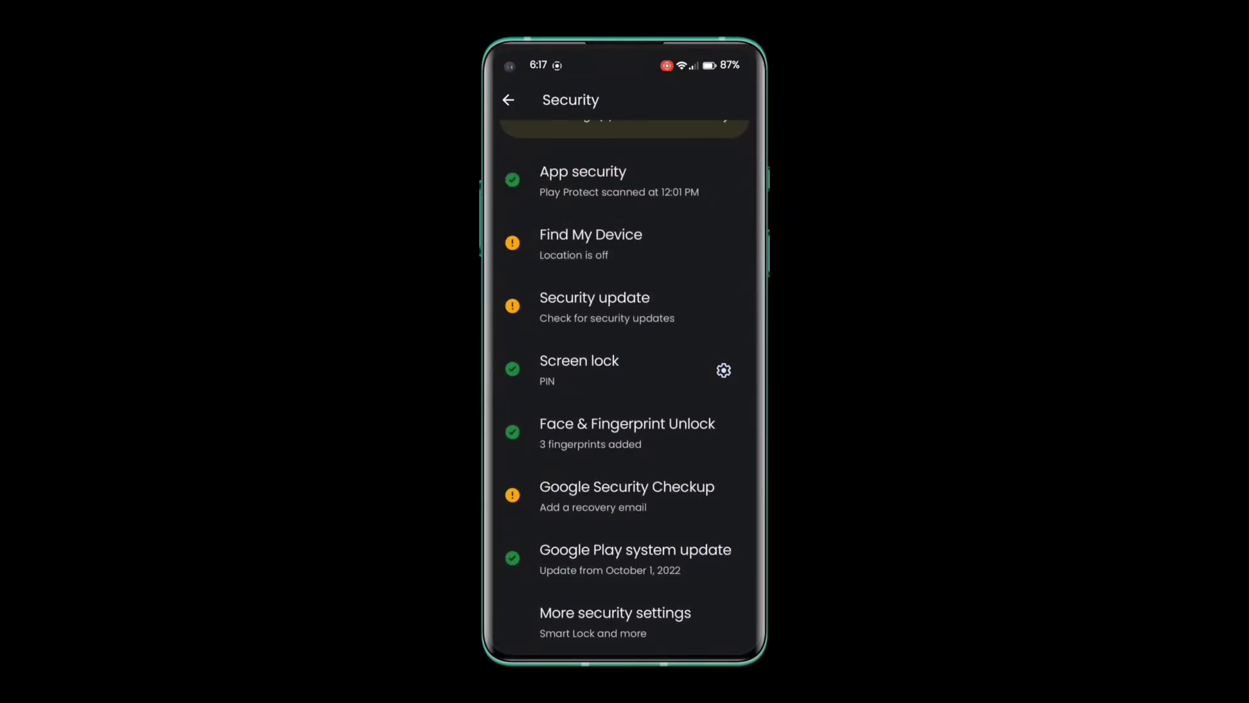
{"action": "left_click", "coordinate": [615, 611]}
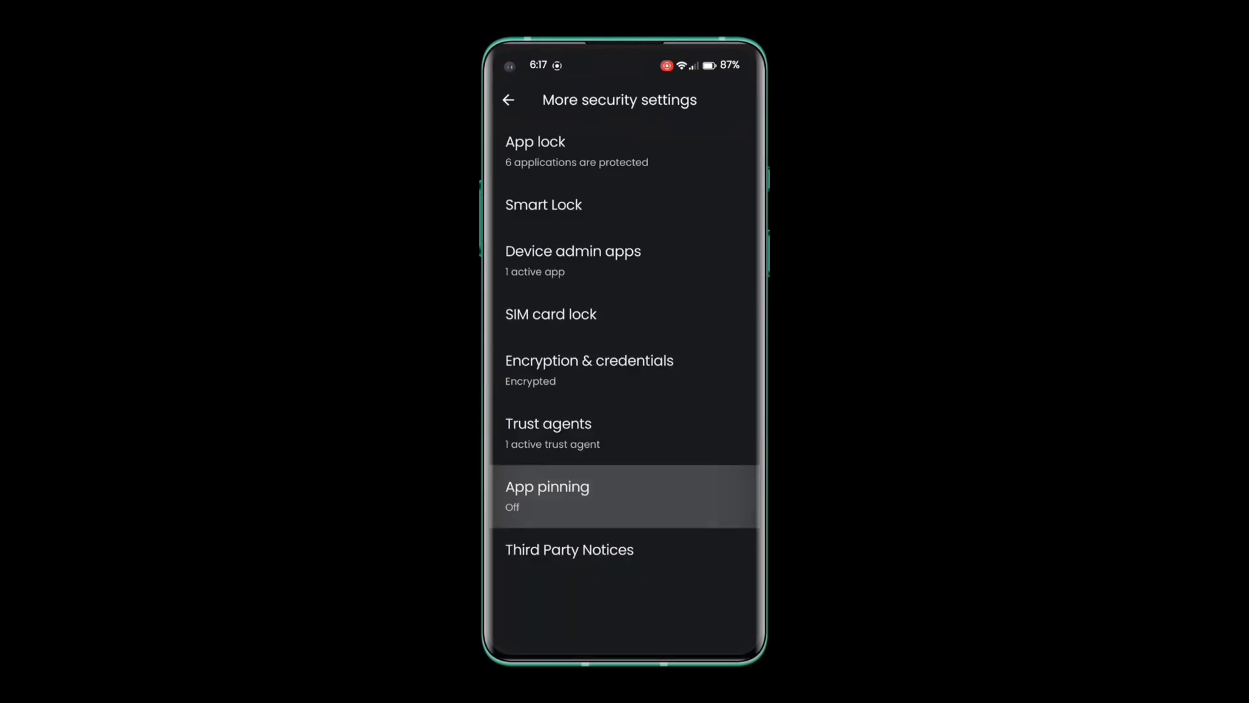
{"action": "left_click", "coordinate": [547, 486]}
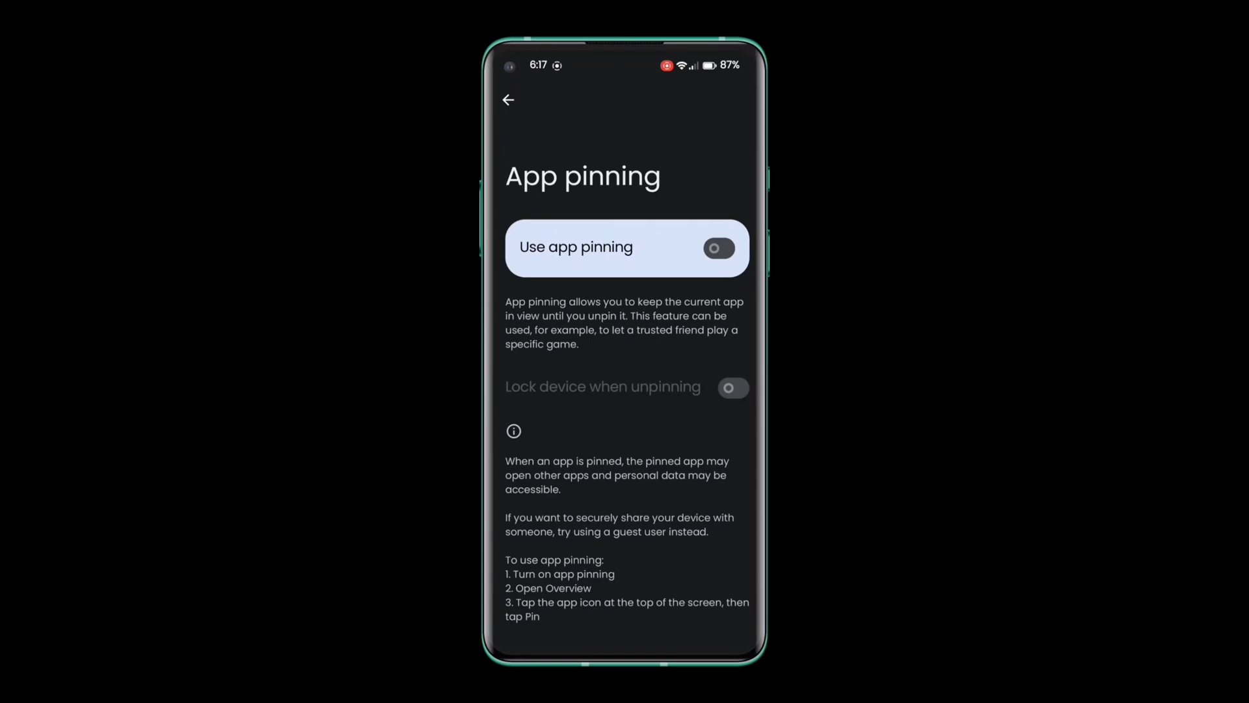
{"action": "left_click", "coordinate": [718, 247]}
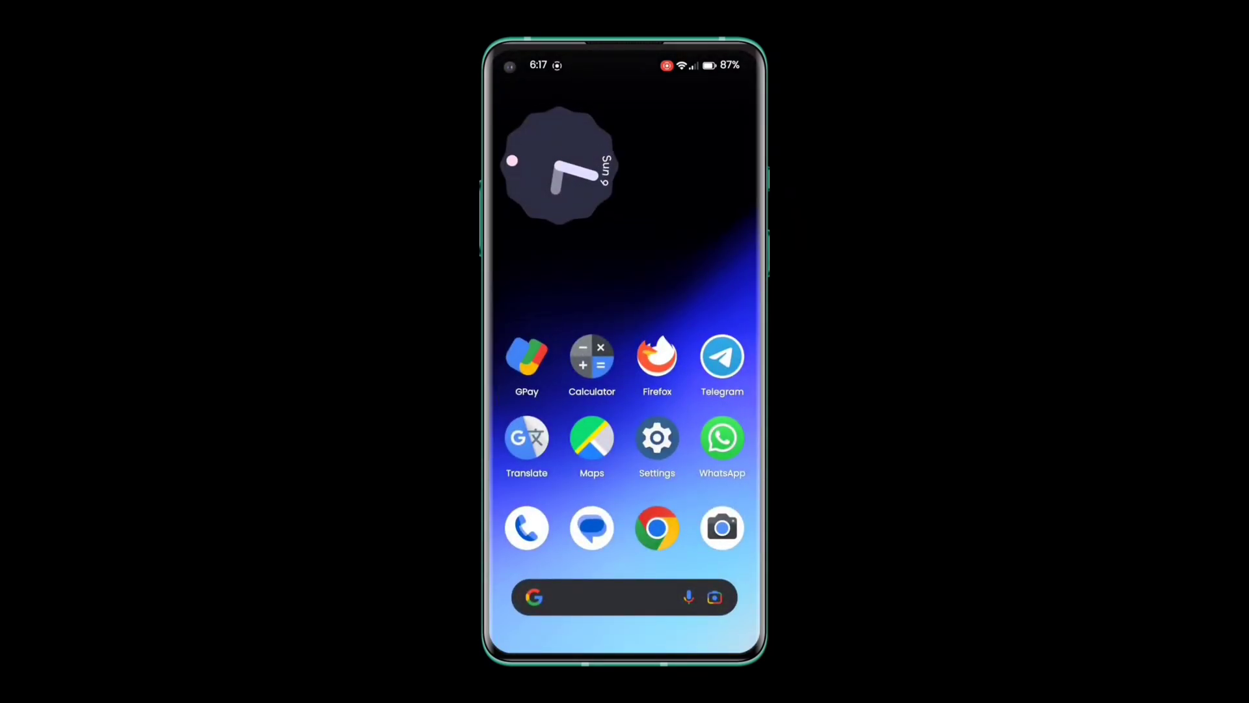
Pin the Calculator app from Recents and dismiss the 'App pinned' notice.
{"action": "left_click", "coordinate": [591, 357]}
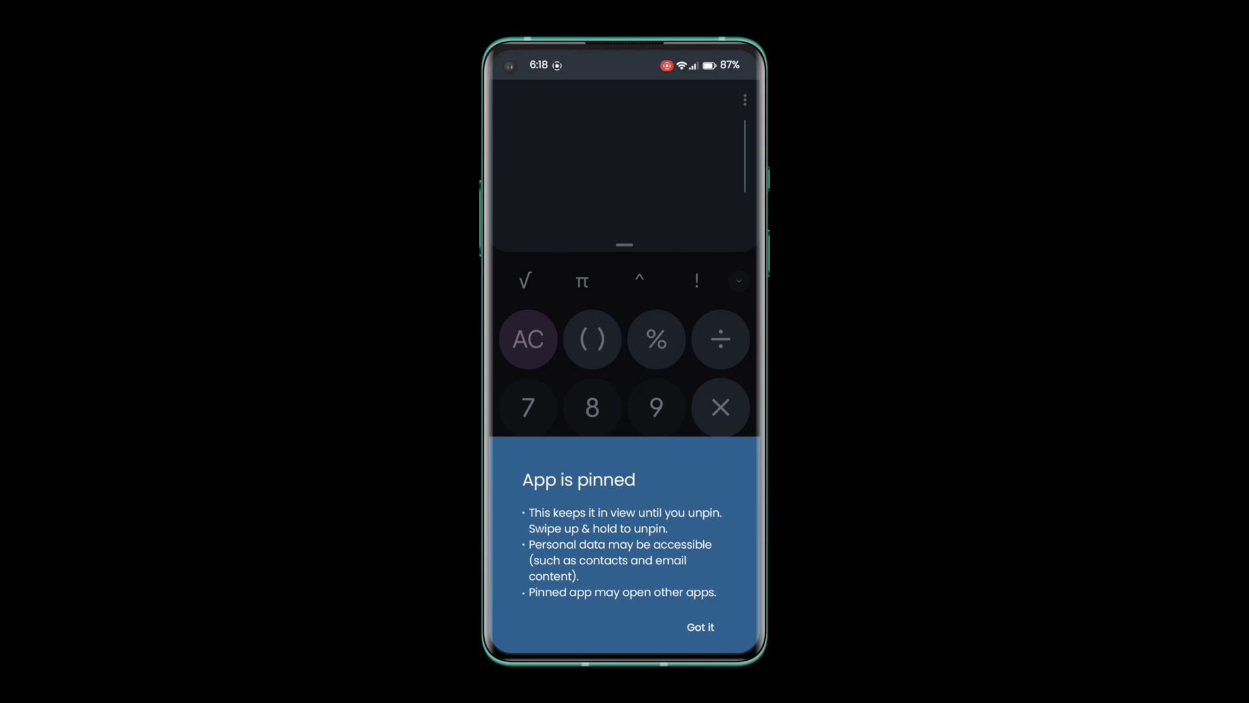
{"action": "left_click", "coordinate": [699, 627]}
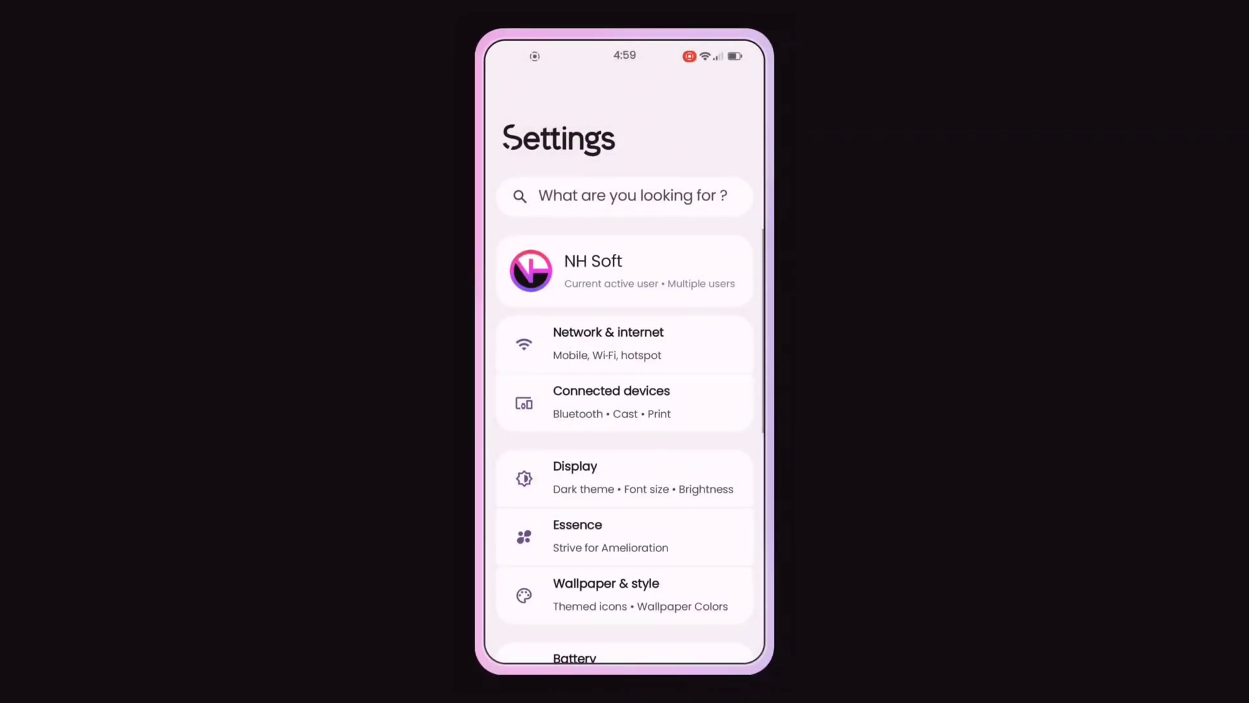
Reach the Magnification page under Accessibility settings.
{"action": "scroll", "scroll_direction": "down", "scroll_amount": 3}
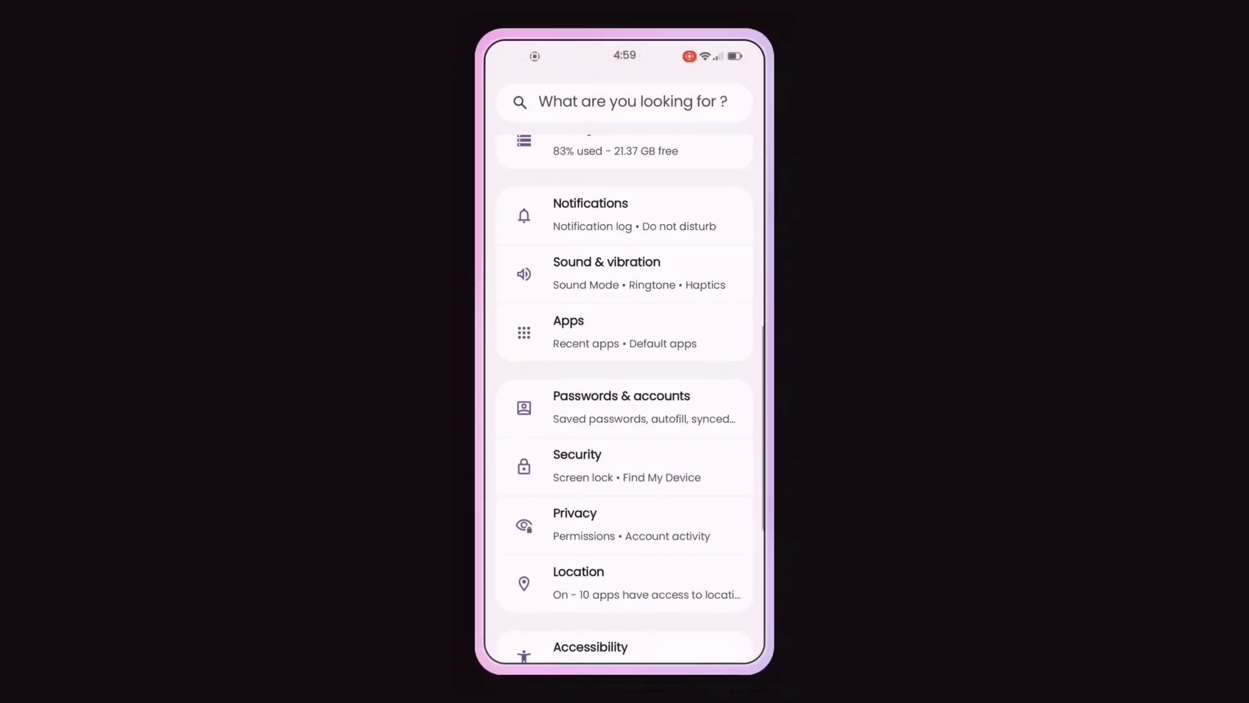
{"action": "scroll", "scroll_direction": "down", "scroll_amount": 3}
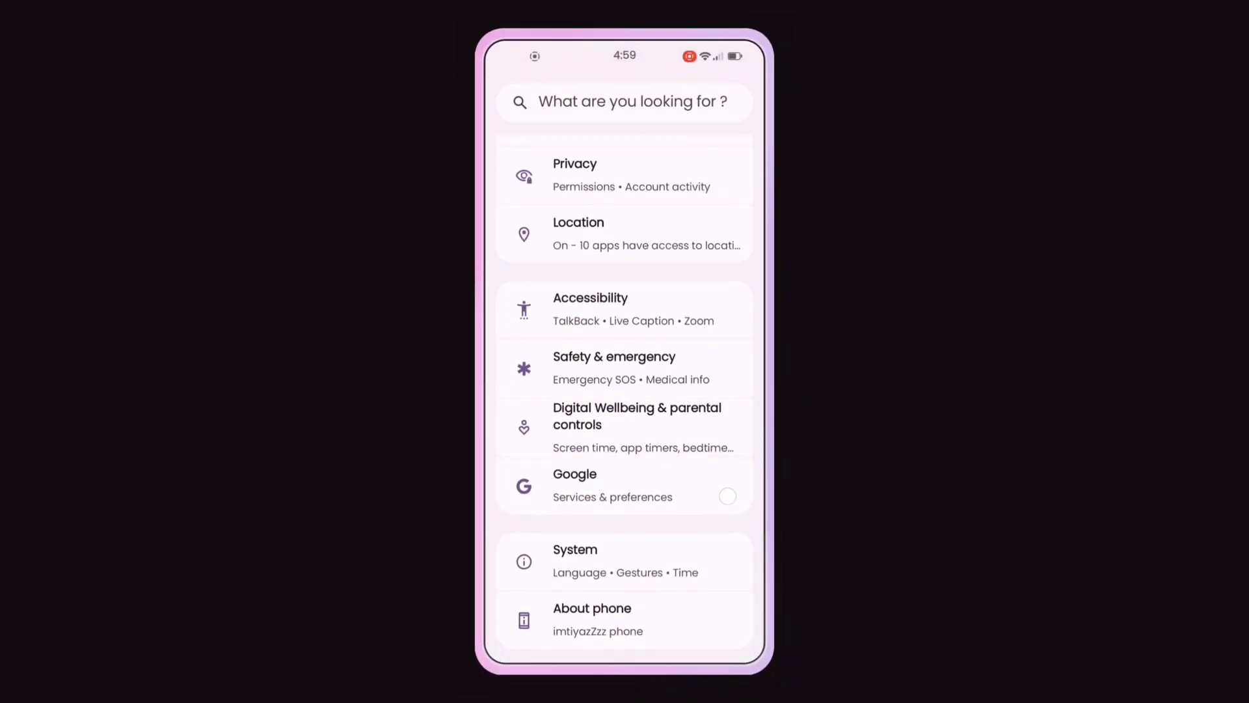
{"action": "left_click", "coordinate": [590, 310]}
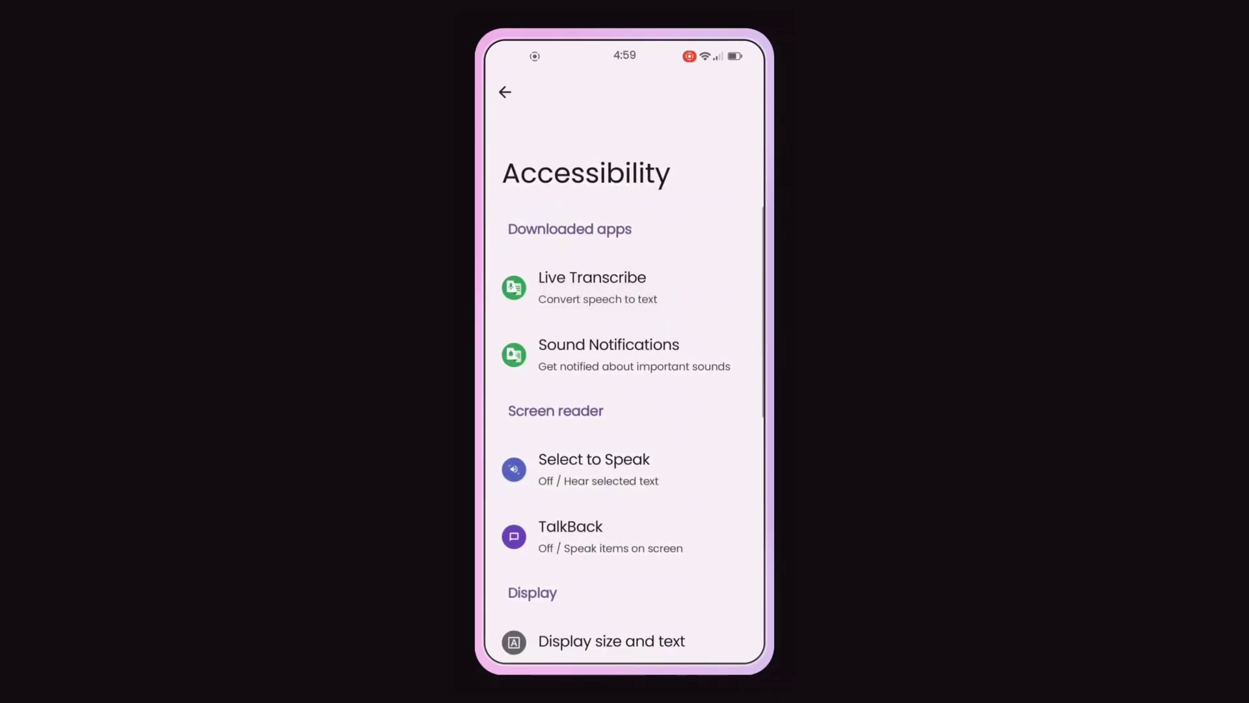
{"action": "scroll", "scroll_direction": "down", "scroll_amount": 3}
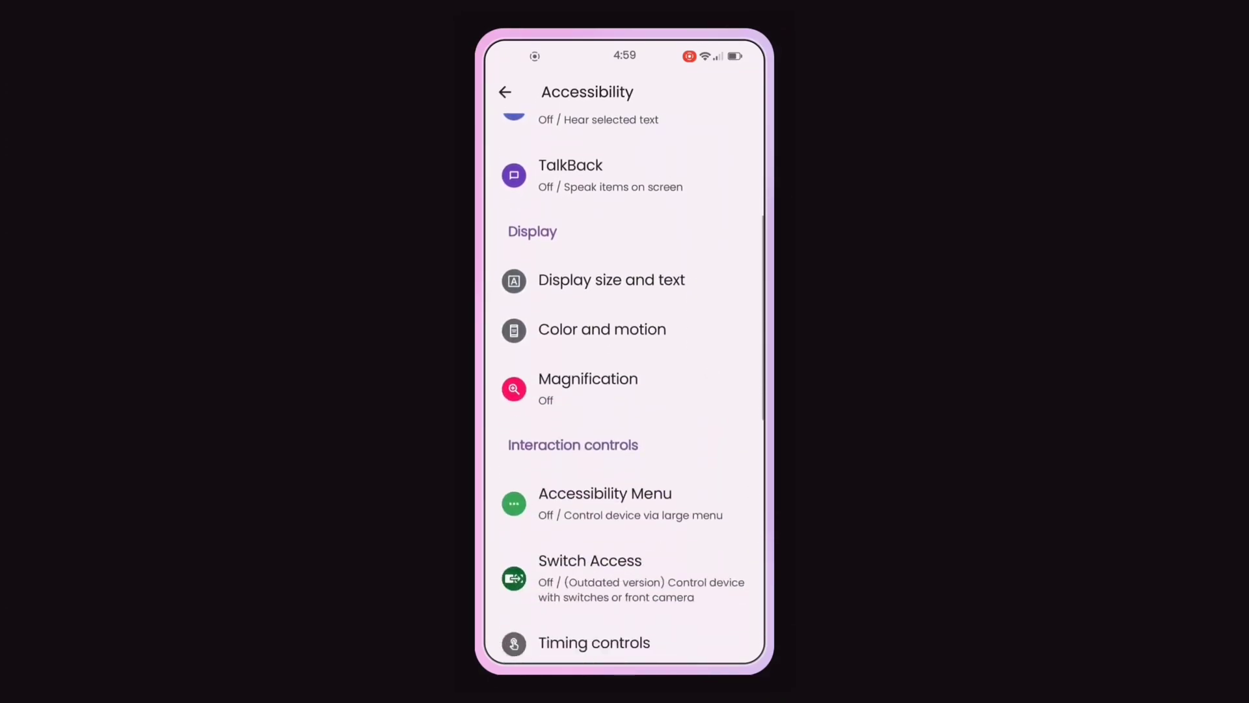
{"action": "scroll", "scroll_direction": "down", "scroll_amount": 3}
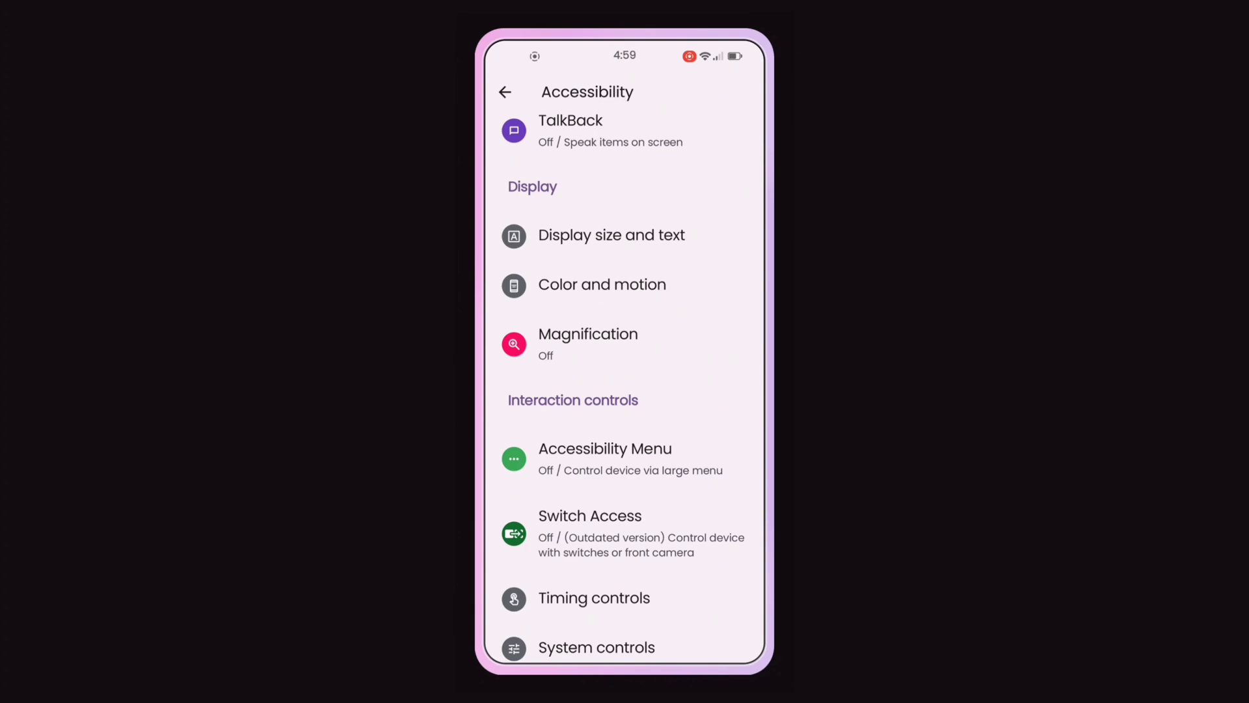
{"action": "left_click", "coordinate": [588, 334]}
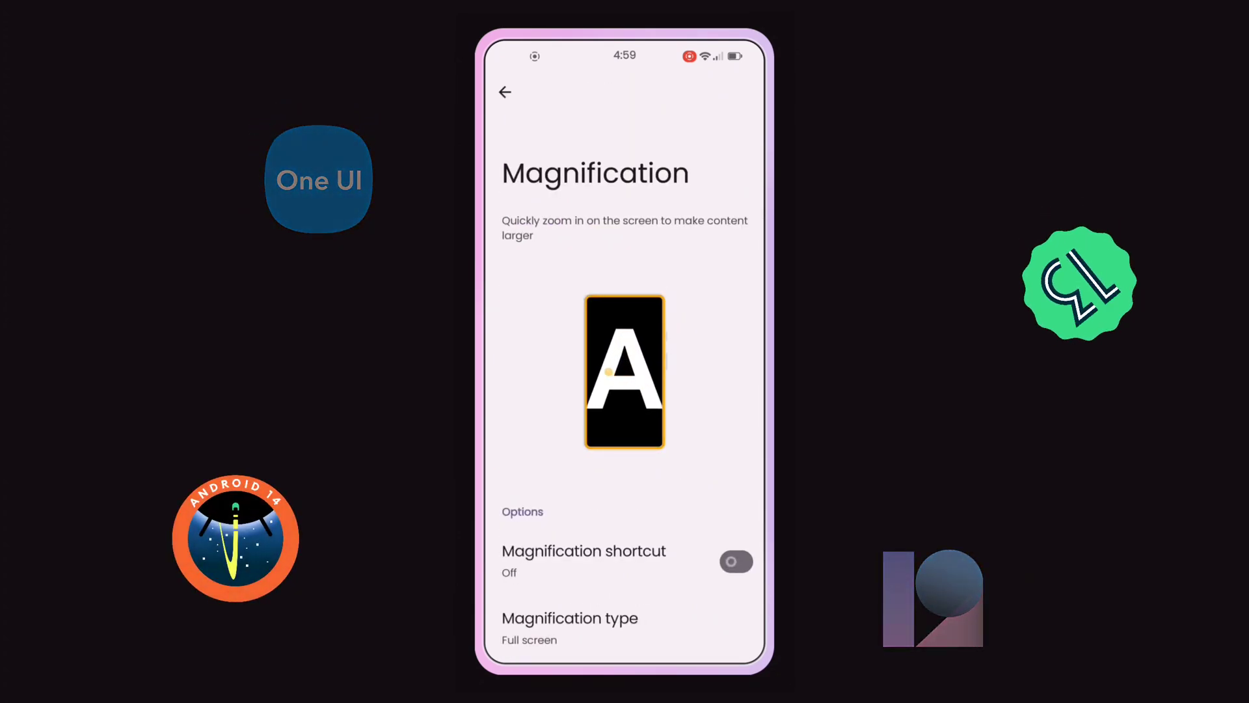
Switch the Magnification shortcut on and accept the accessibility button explanation.
{"action": "scroll", "scroll_direction": "down", "scroll_amount": 3}
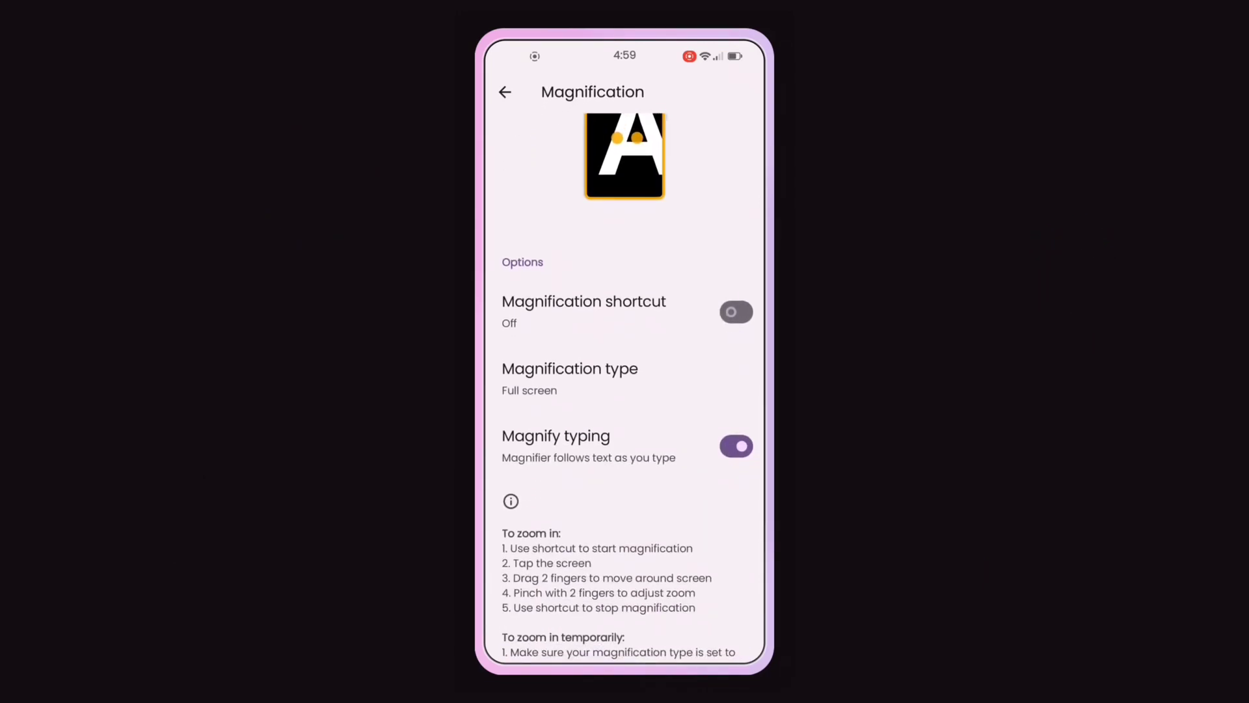
{"action": "left_click", "coordinate": [734, 311]}
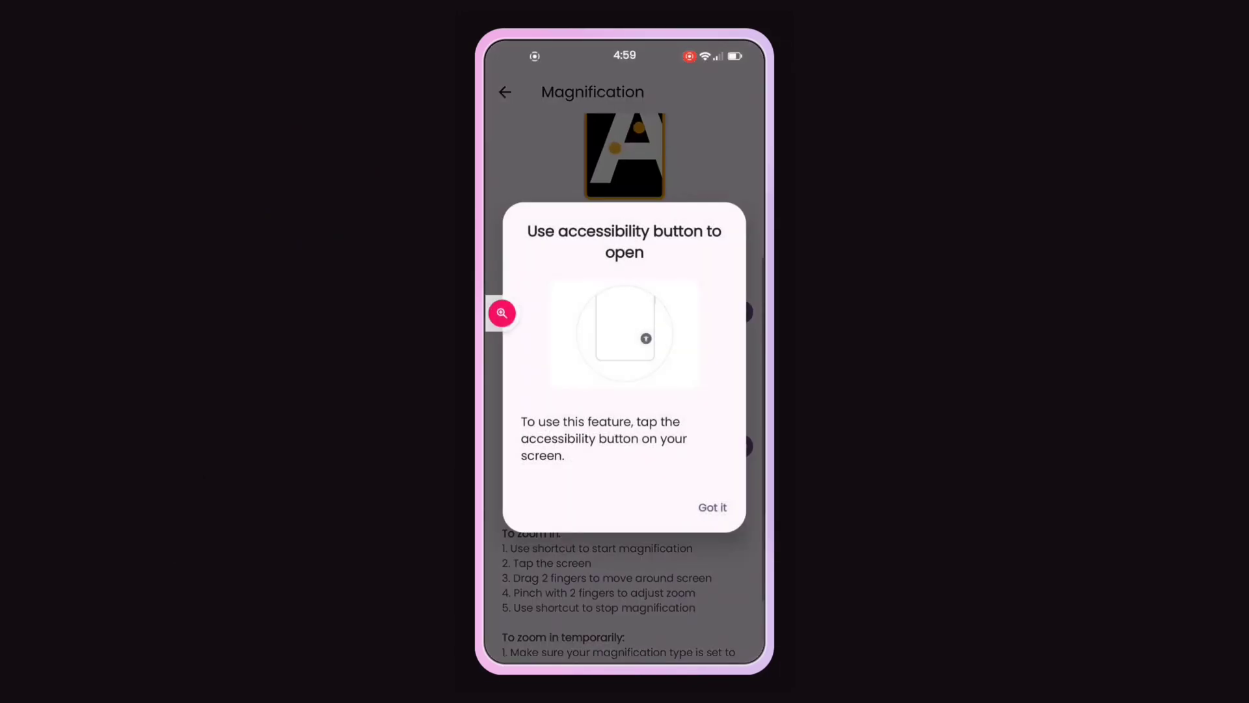
{"action": "left_click", "coordinate": [711, 507]}
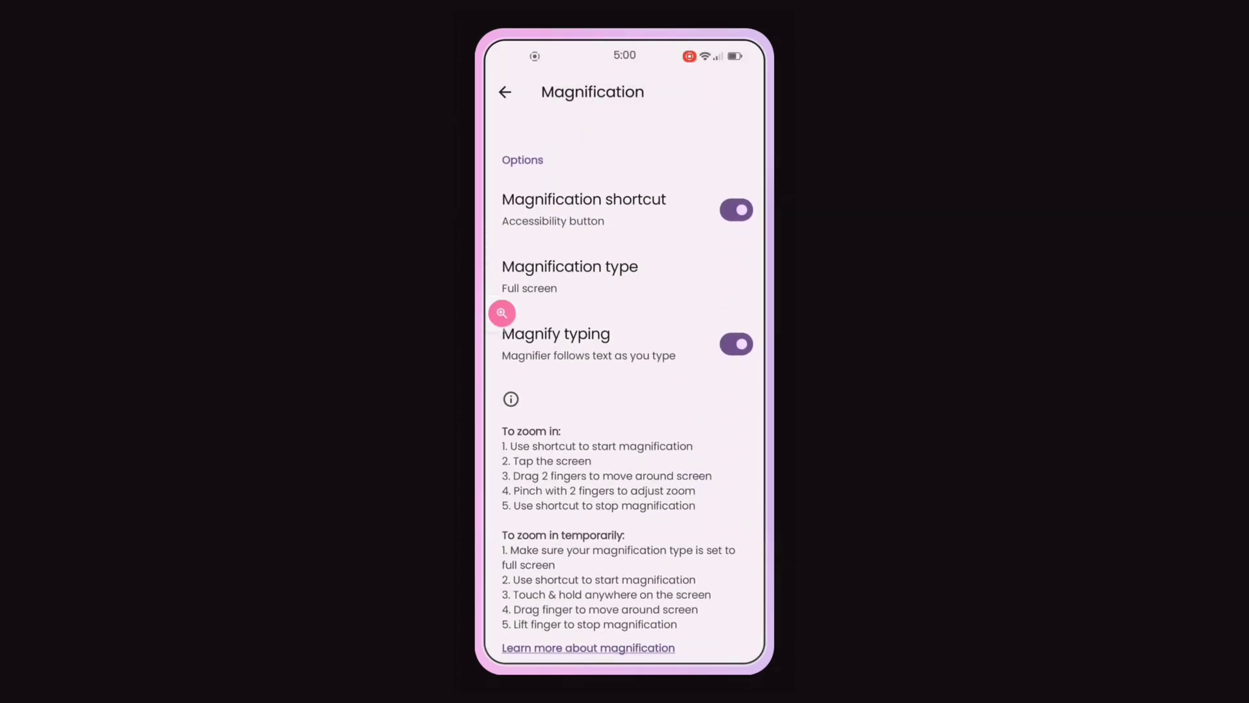
{"action": "left_click", "coordinate": [505, 91]}
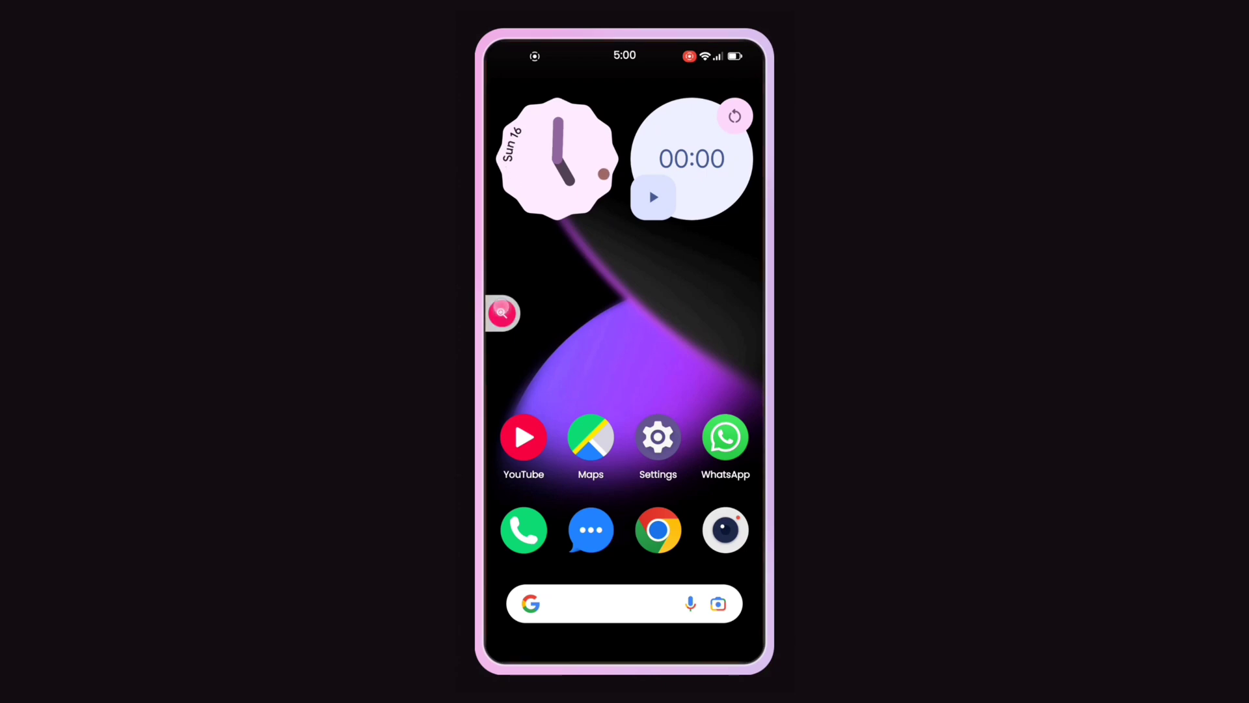
Choose 'Magnify part of screen' as the magnification type and save it.
{"action": "scroll", "scroll_direction": "up", "scroll_amount": 3}
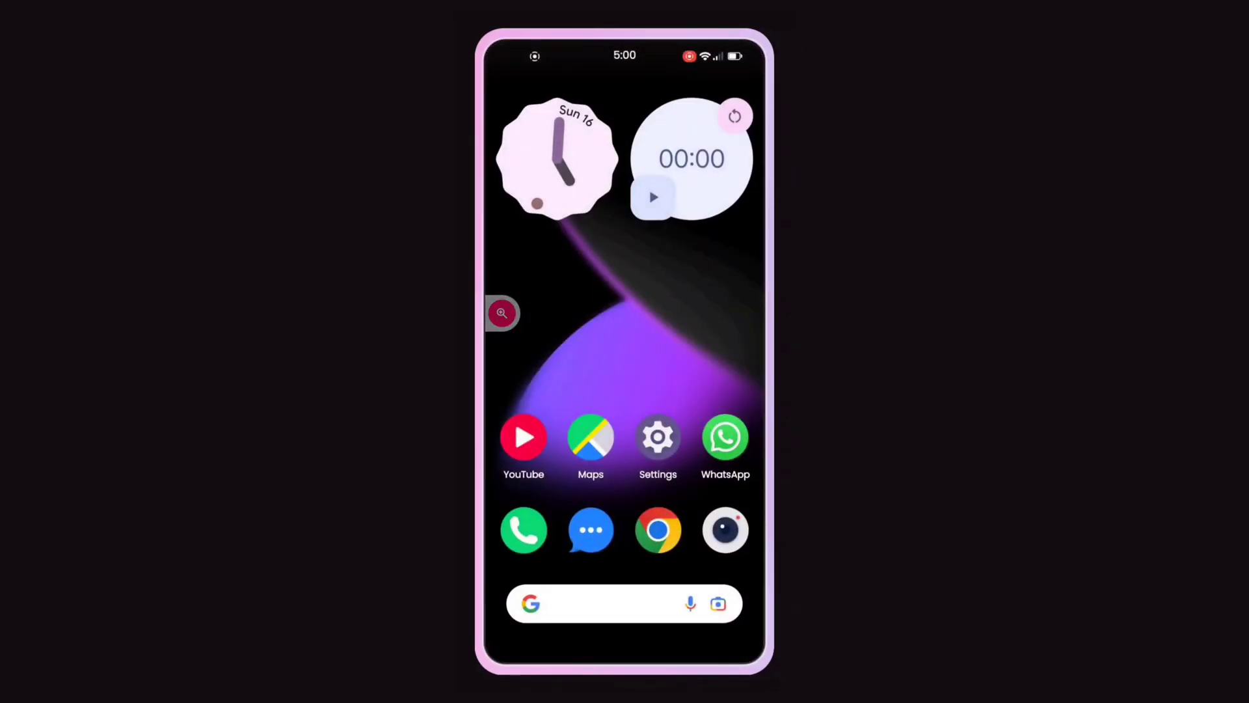
{"action": "left_click", "coordinate": [502, 313]}
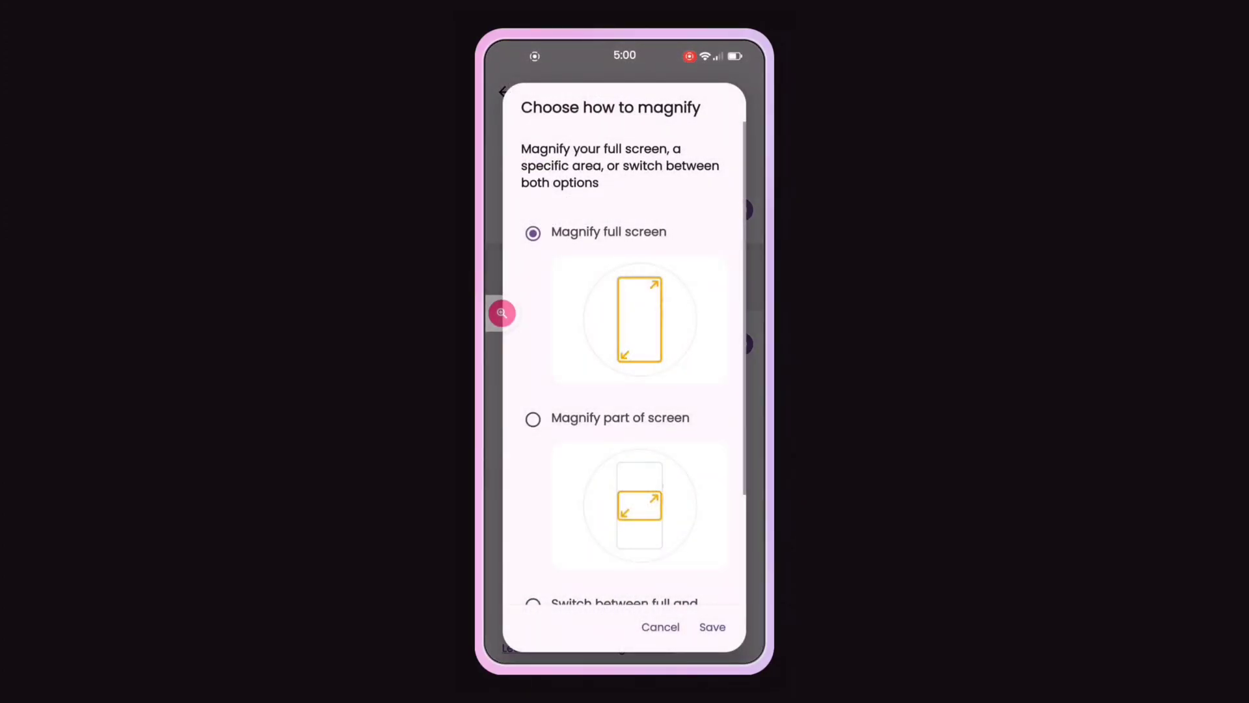
{"action": "scroll", "scroll_direction": "down", "scroll_amount": 3}
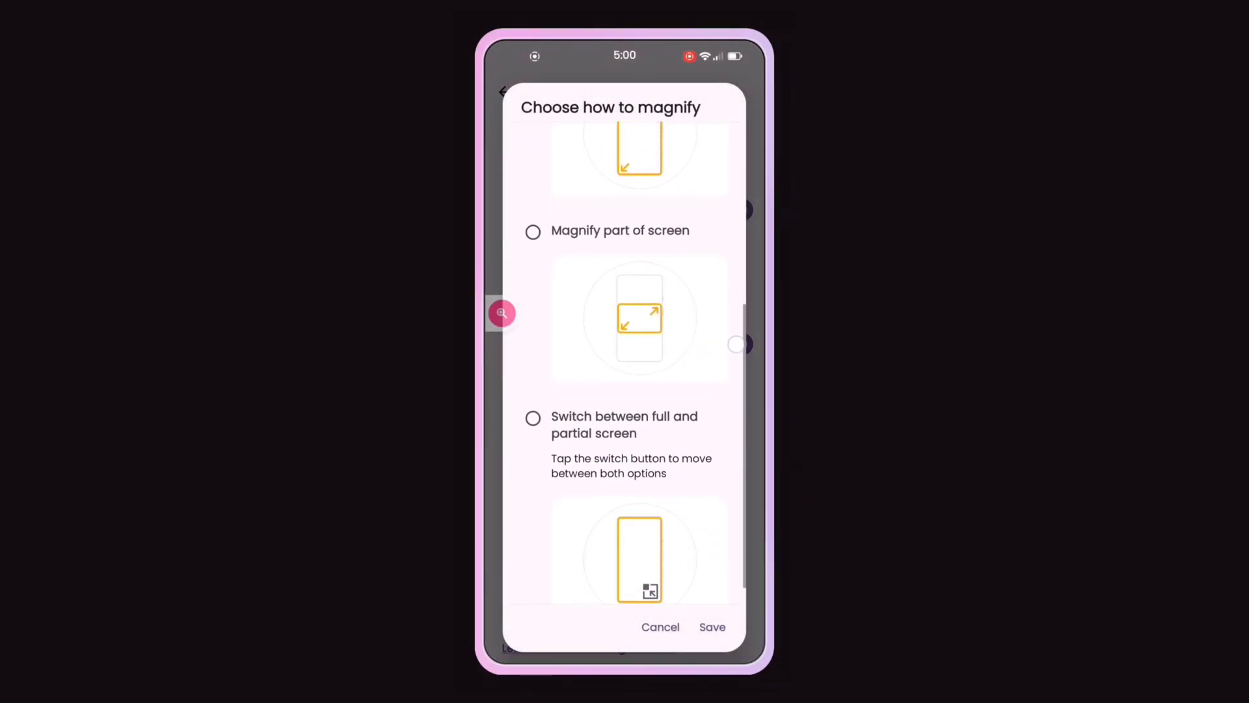
{"action": "left_click", "coordinate": [532, 232]}
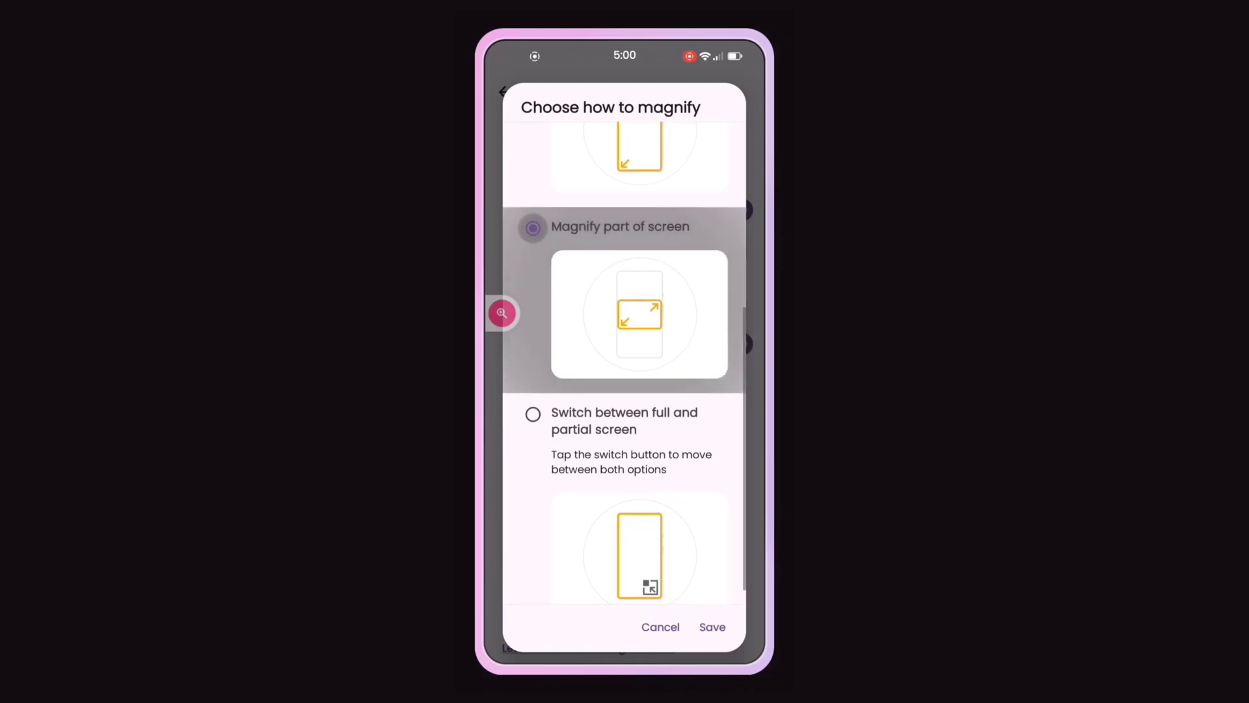
{"action": "left_click", "coordinate": [712, 627]}
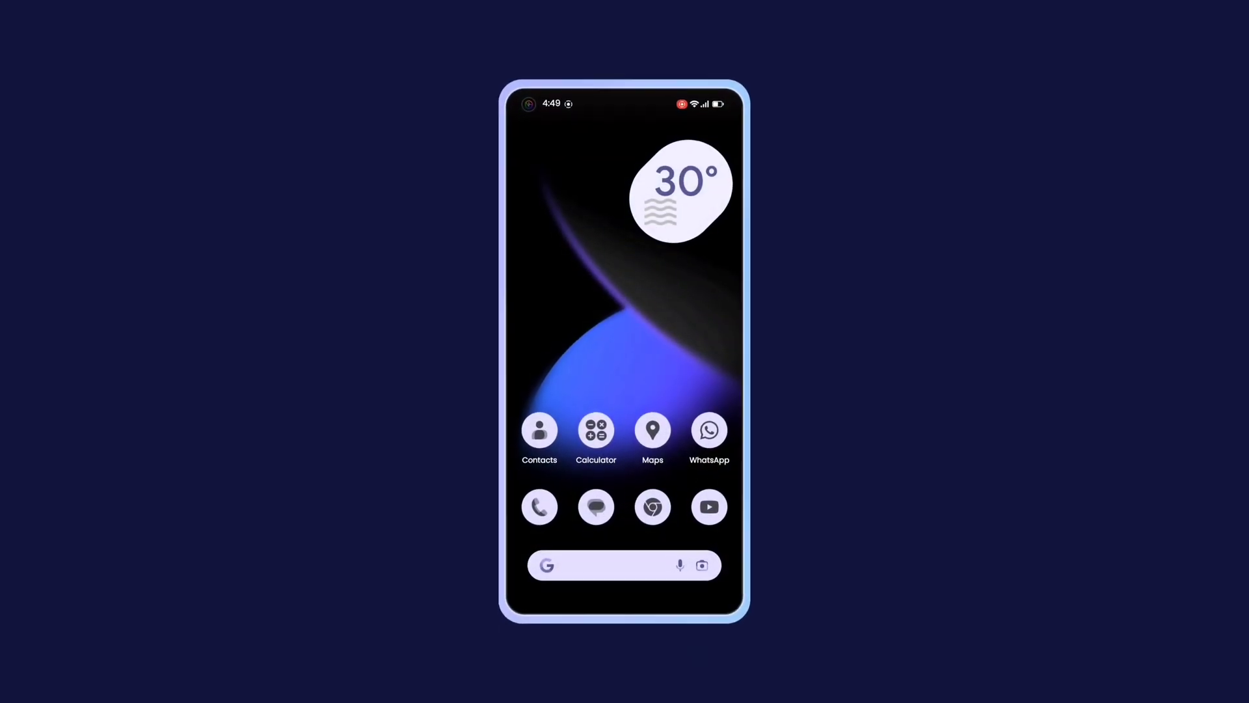
In Phone settings, reach Caller ID announcement and show the Announce caller ID choices.
{"action": "left_click", "coordinate": [539, 506]}
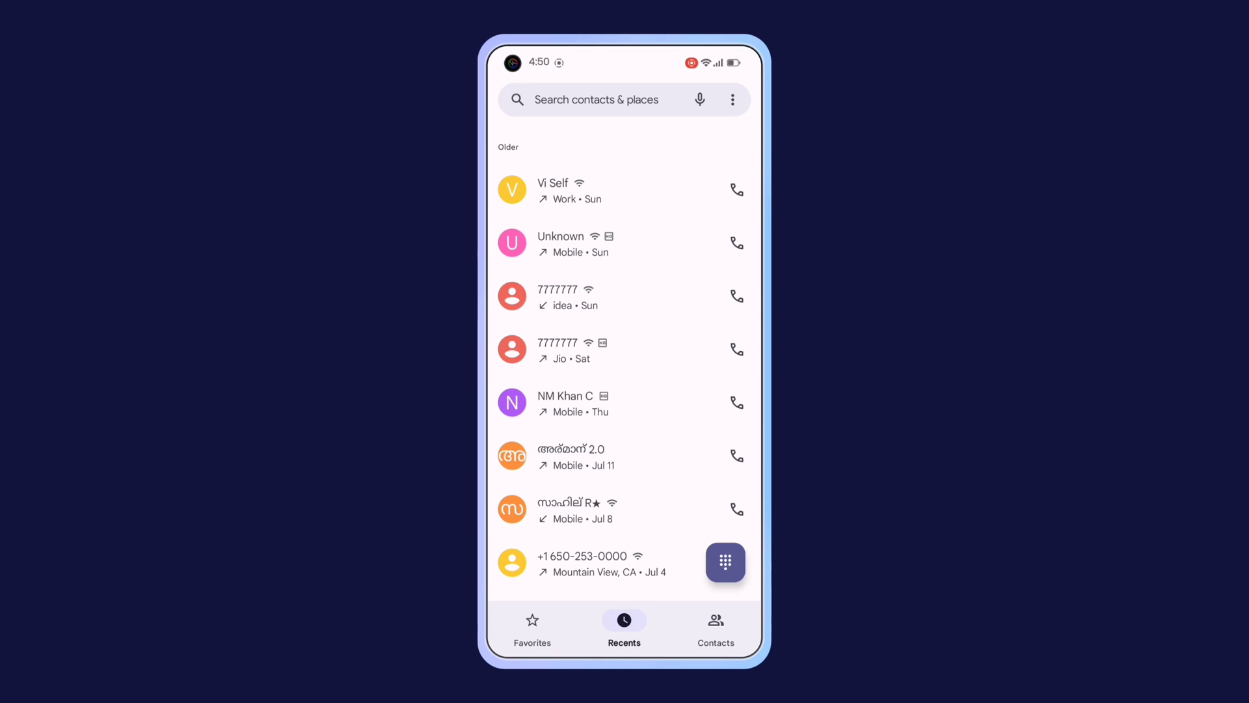
{"action": "left_click", "coordinate": [732, 100]}
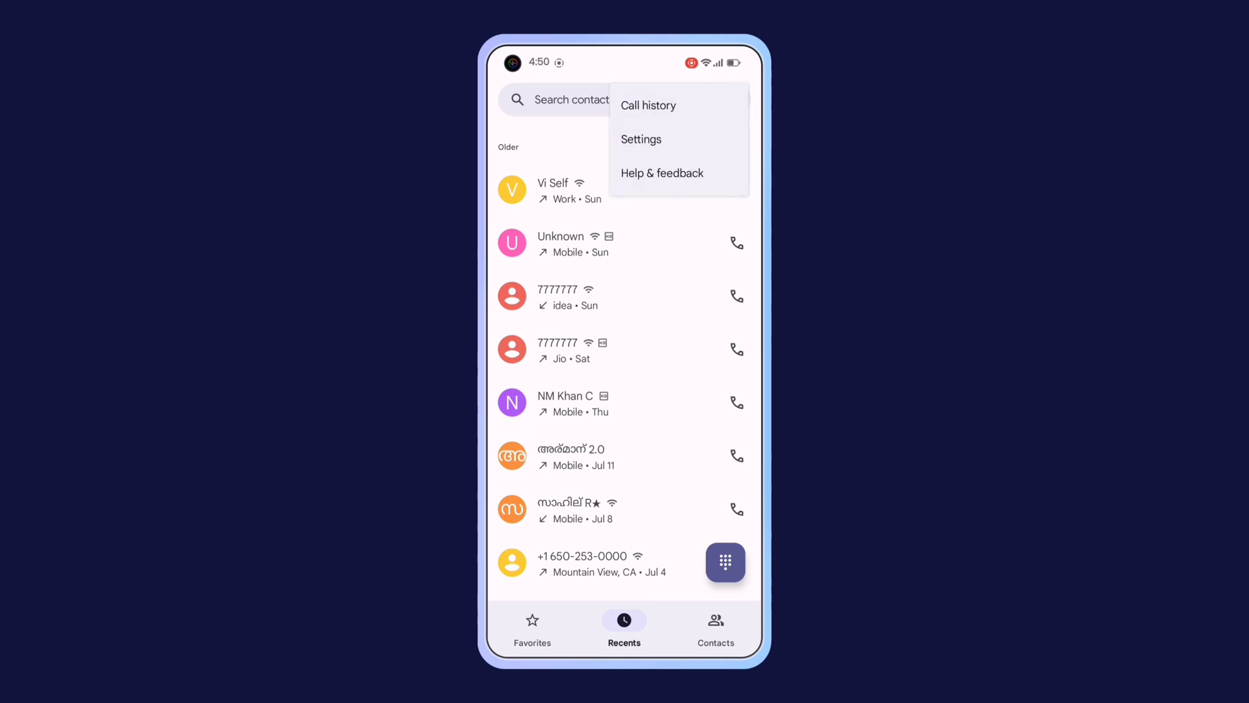
{"action": "left_click", "coordinate": [642, 140]}
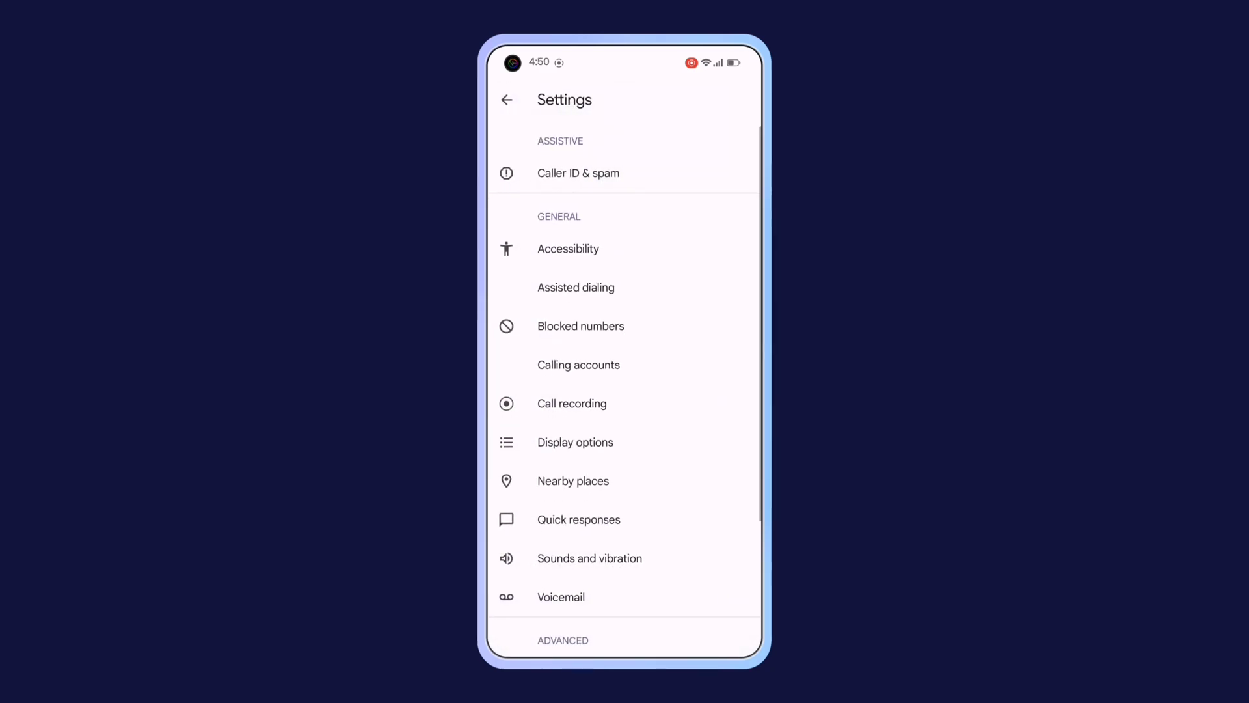
{"action": "scroll", "scroll_direction": "down", "scroll_amount": 3}
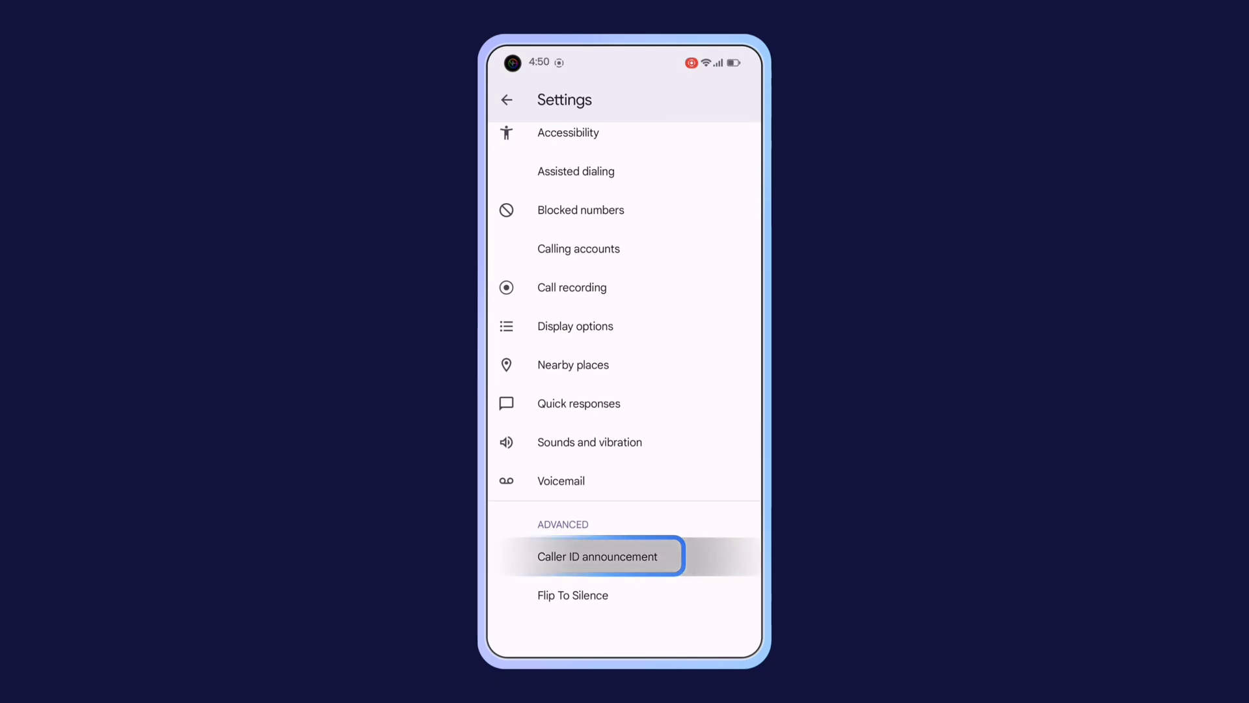
{"action": "left_click", "coordinate": [597, 556]}
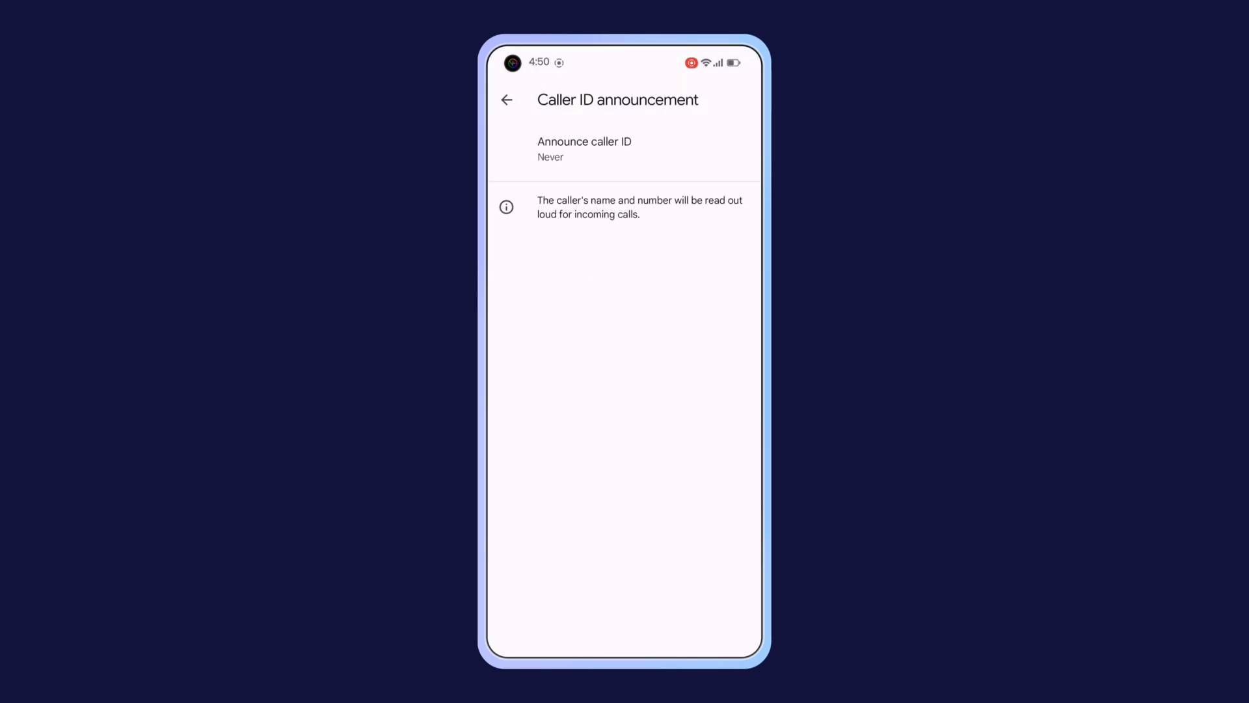
{"action": "left_click", "coordinate": [584, 148]}
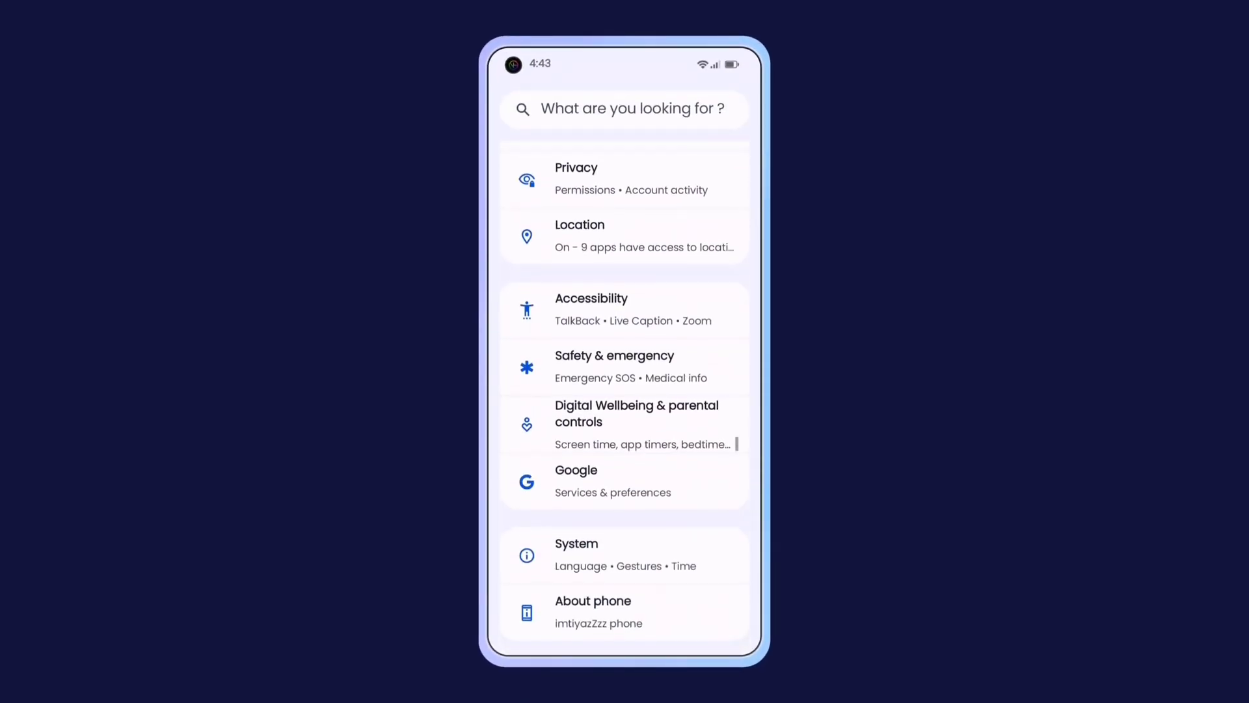
Switch on the Select to Speak shortcut and allow it full device control.
{"action": "left_click", "coordinate": [591, 310]}
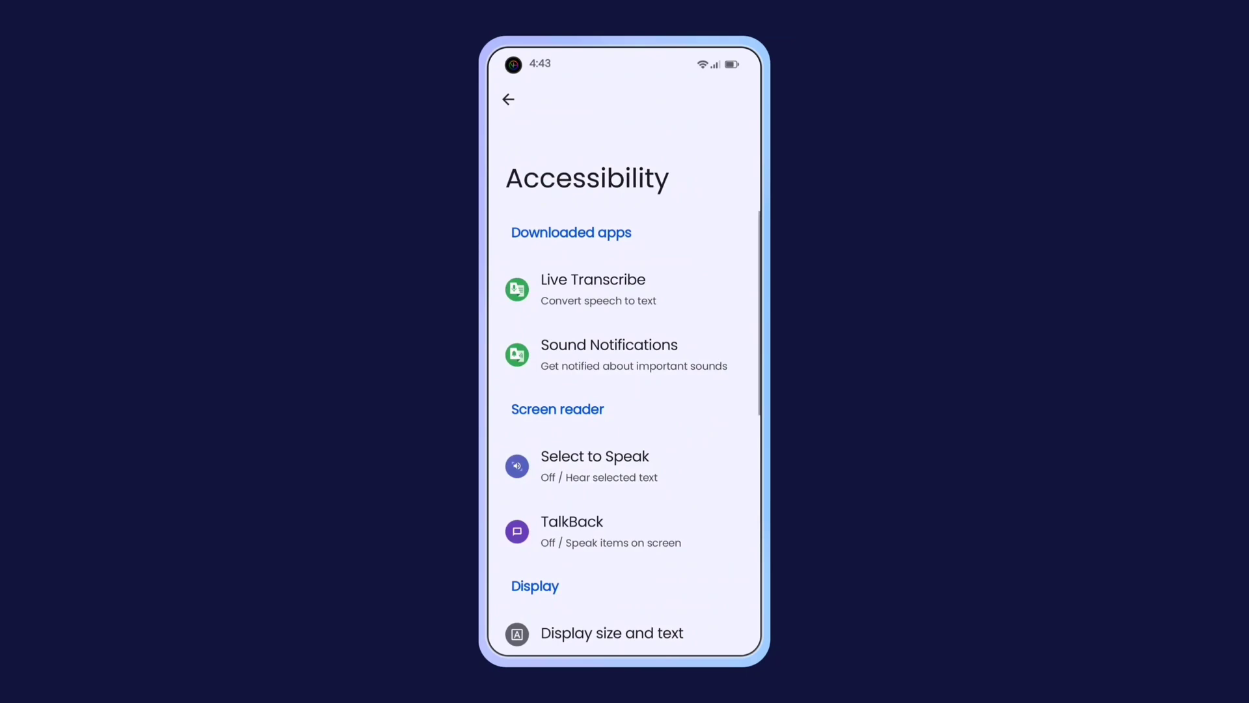
{"action": "left_click", "coordinate": [595, 466]}
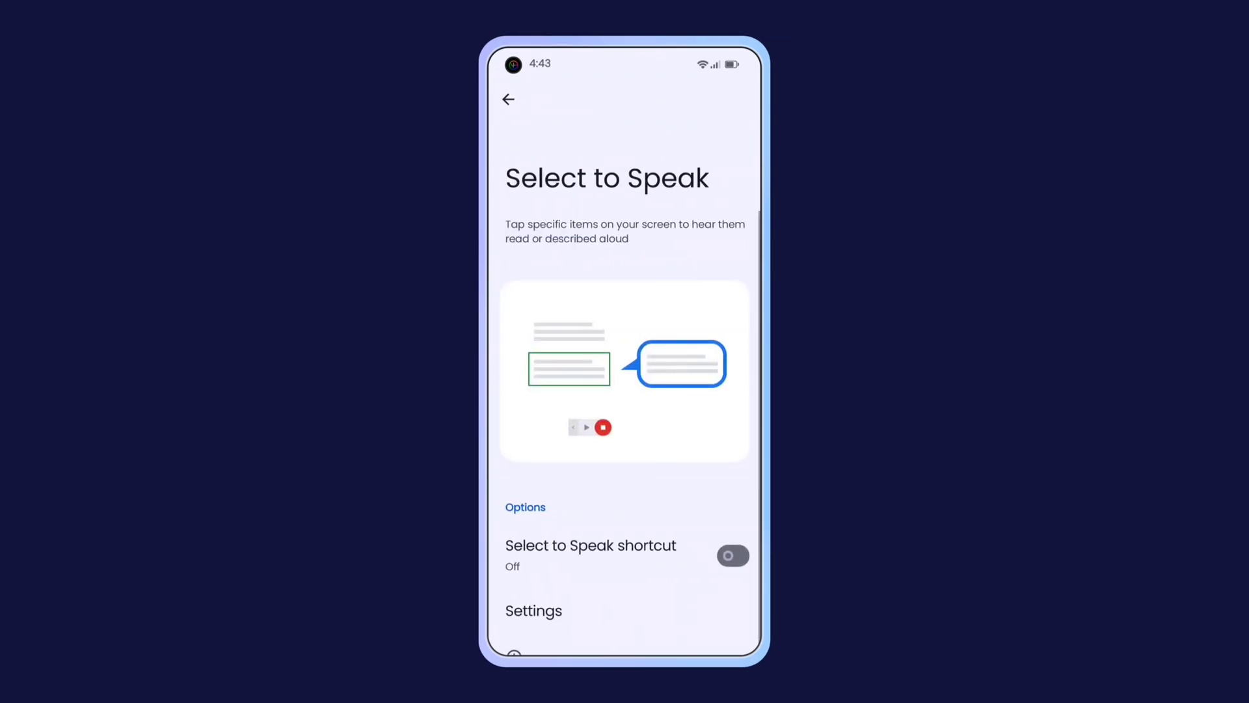
{"action": "left_click", "coordinate": [730, 556]}
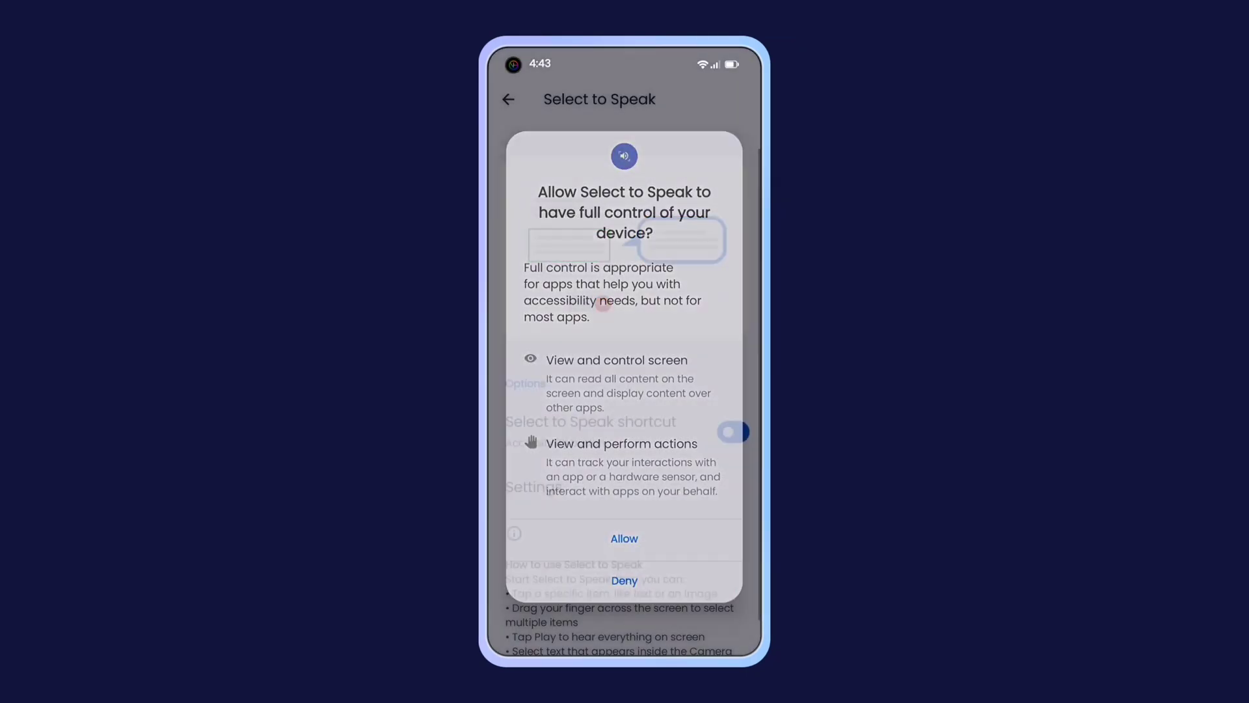
{"action": "left_click", "coordinate": [624, 537]}
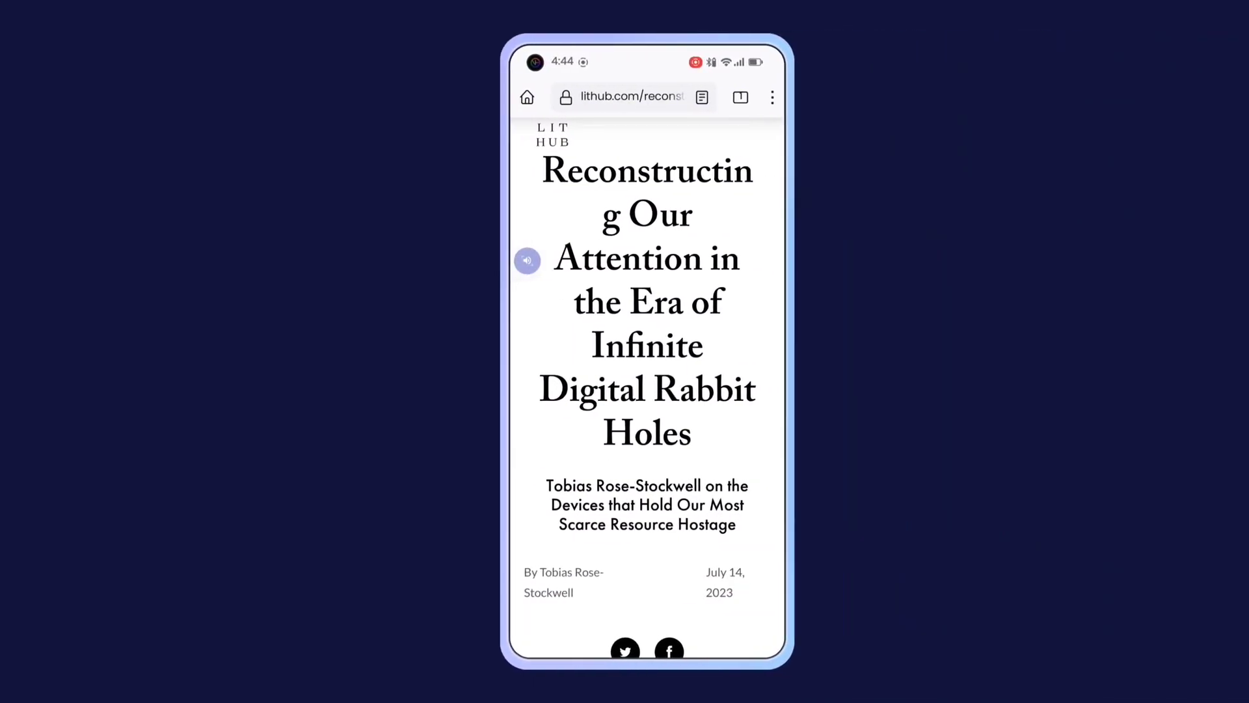
Have Select to Speak read the Lit Hub article's opening paragraphs aloud.
{"action": "scroll", "scroll_direction": "down", "scroll_amount": 3}
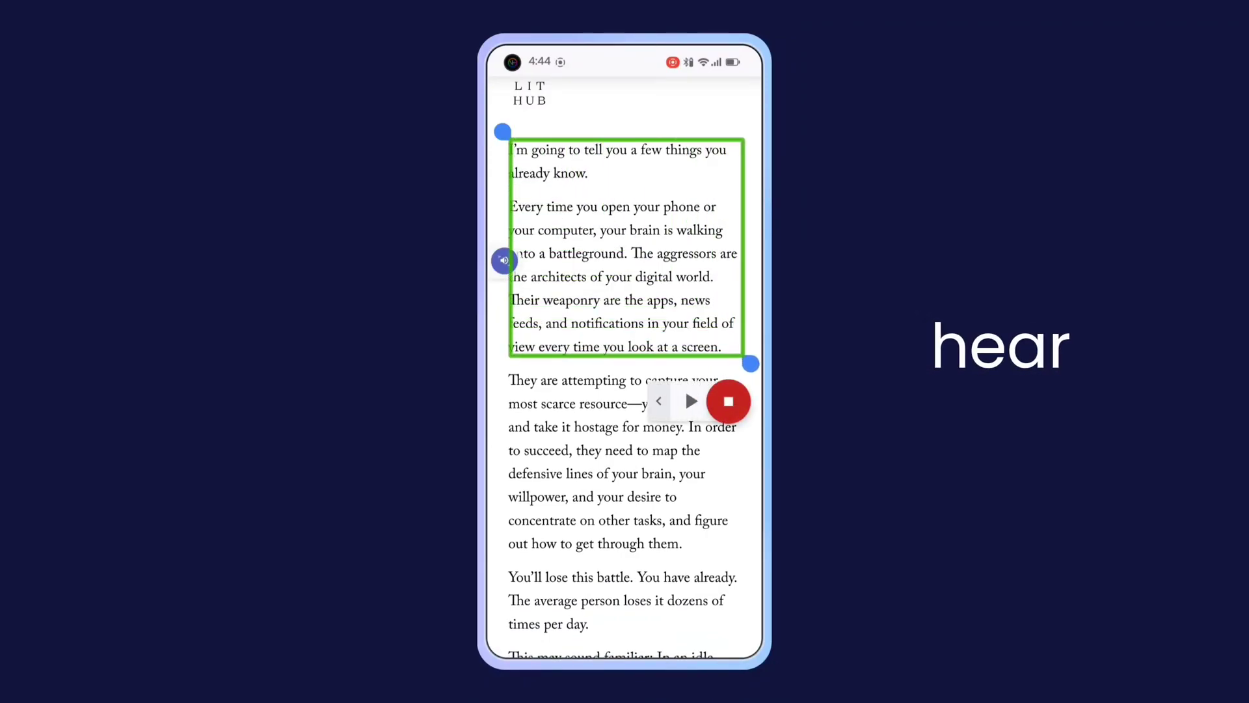
{"action": "left_click", "coordinate": [690, 400]}
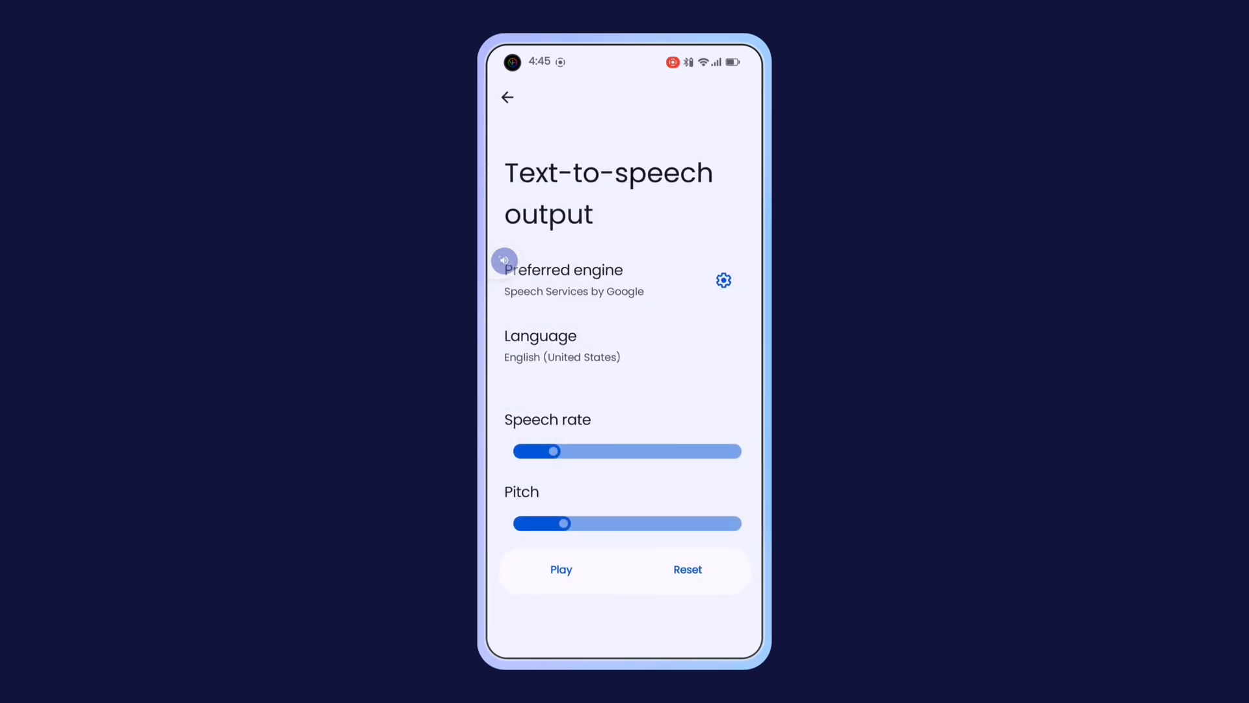
Raise the Pitch slider slightly above default and keep English (United States) as language.
{"action": "left_click_drag", "start_coordinate": [565, 523], "coordinate": [671, 523]}
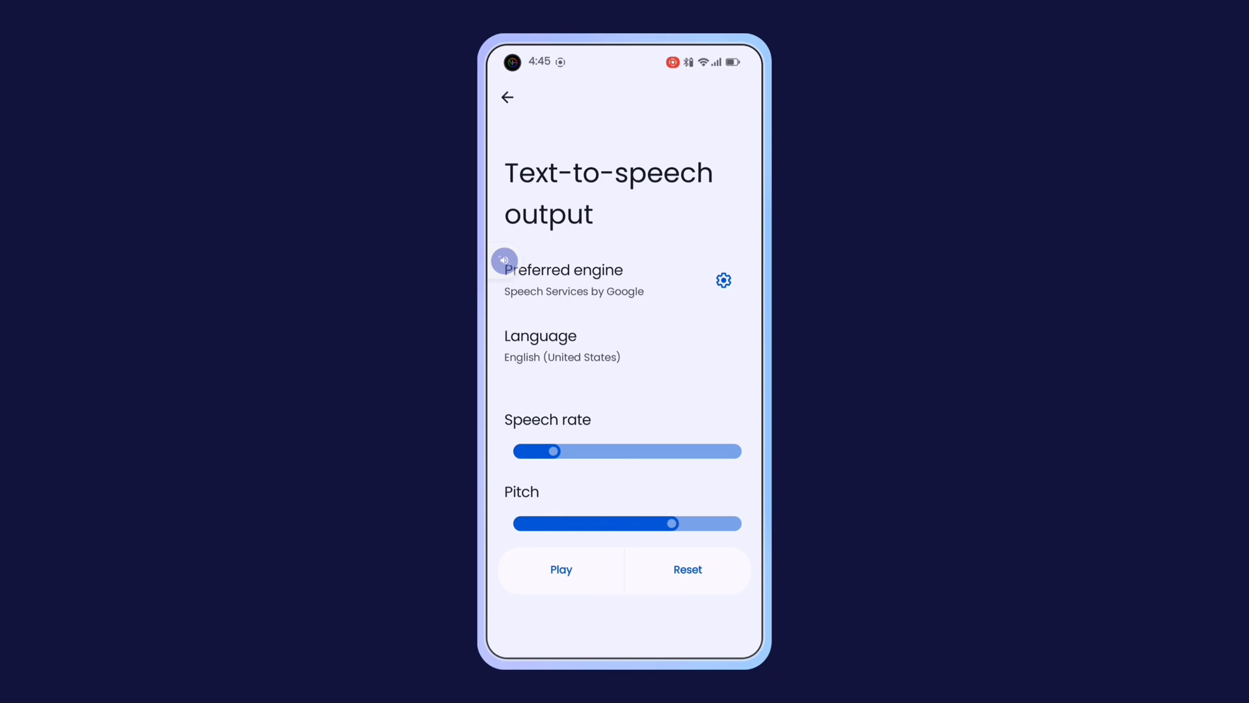
{"action": "left_click_drag", "start_coordinate": [669, 523], "coordinate": [580, 523]}
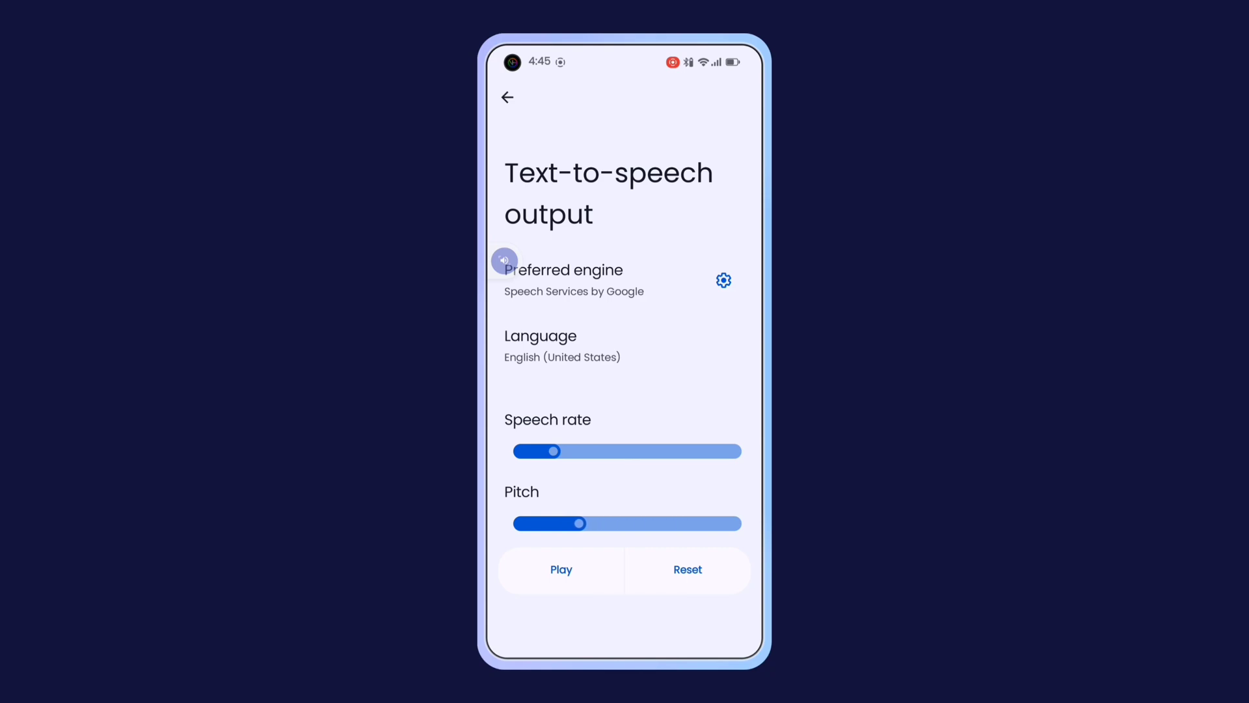
{"action": "left_click", "coordinate": [562, 346]}
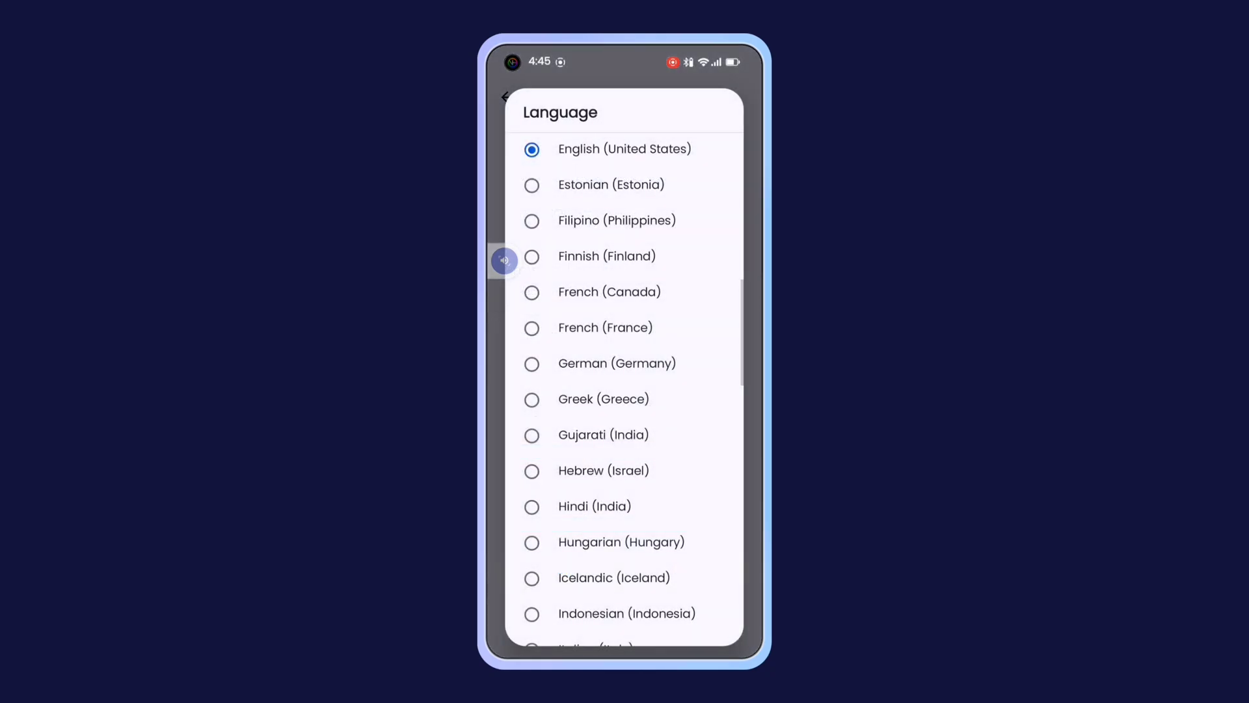
{"action": "left_click", "coordinate": [507, 97]}
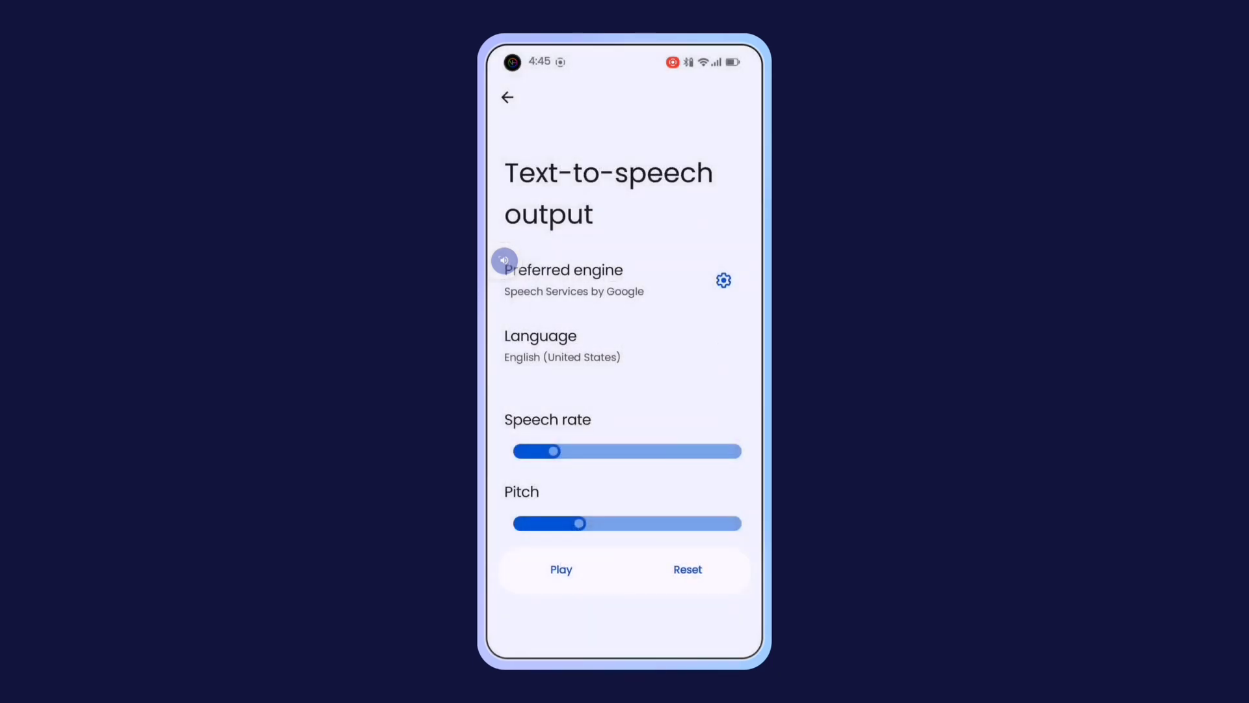